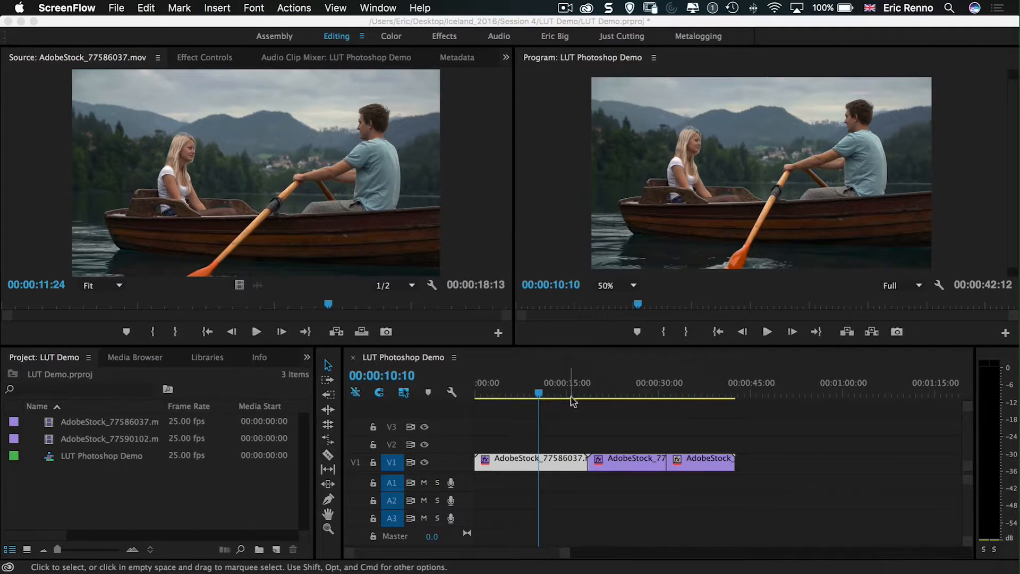
Step: Step through the clips in the rowing sequence and return to the close-up of the couple
{"action": "left_click", "coordinate": [539, 396]}
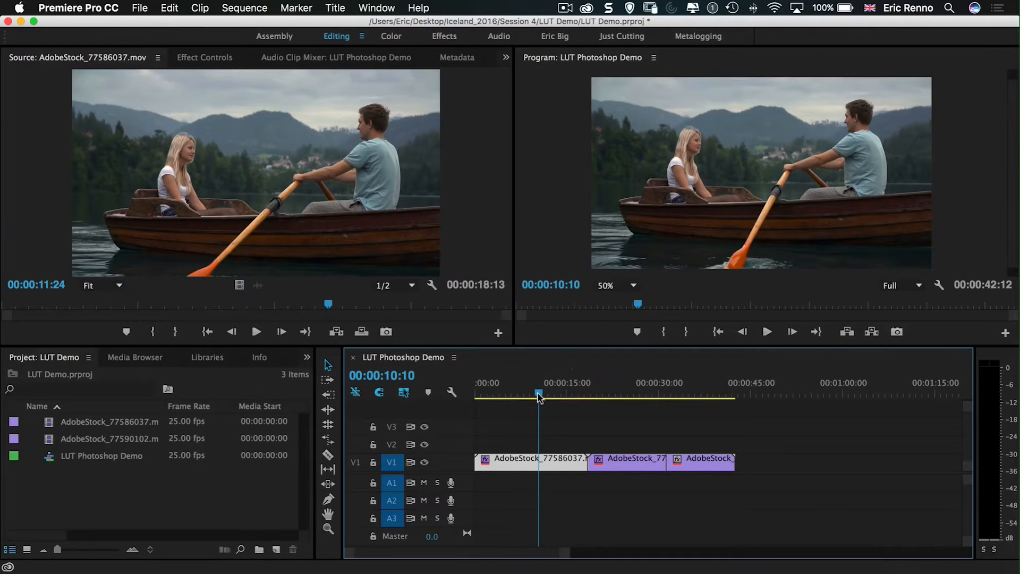
{"action": "left_click", "coordinate": [628, 393]}
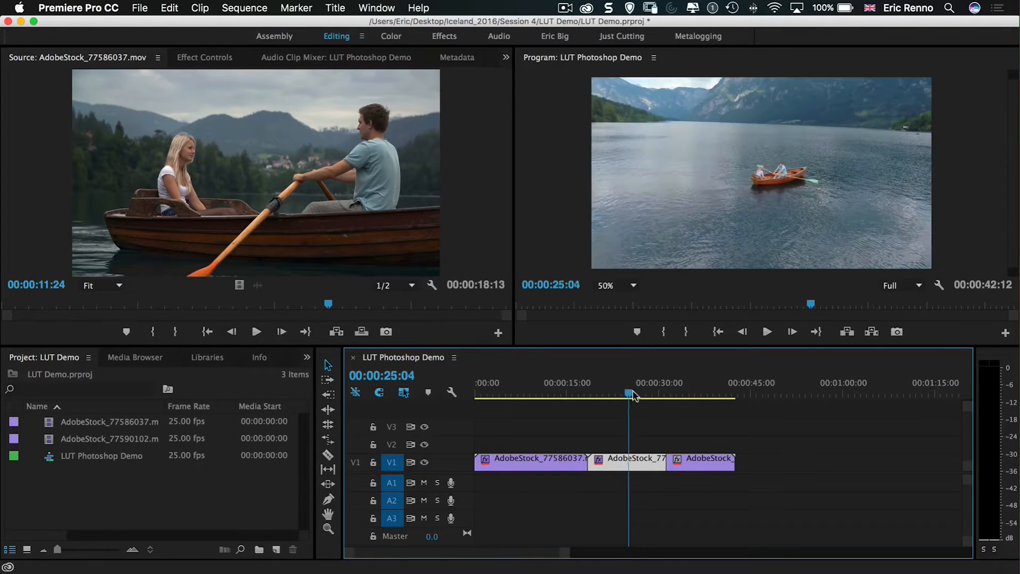
{"action": "left_click", "coordinate": [682, 393]}
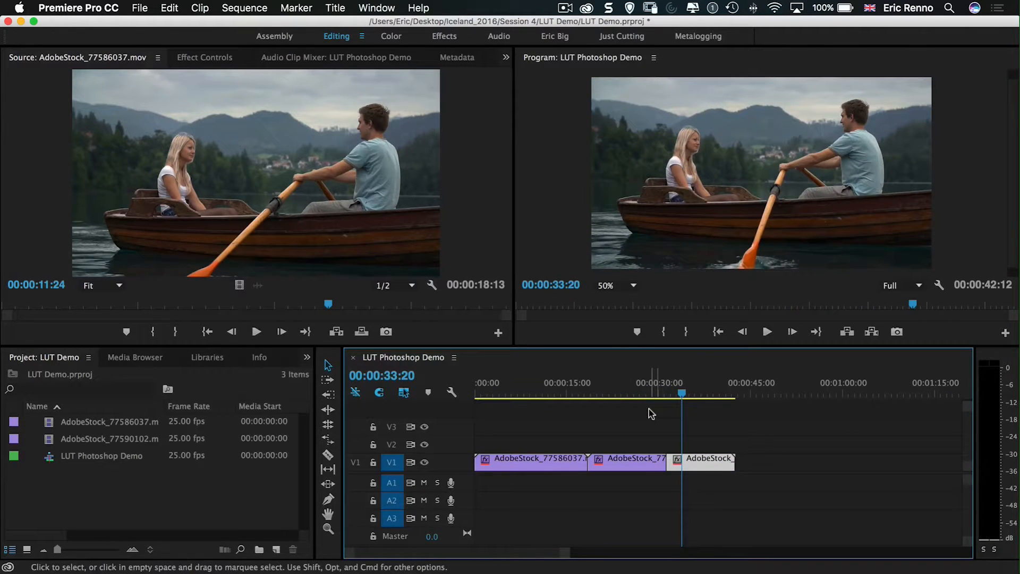
{"action": "left_click", "coordinate": [593, 393]}
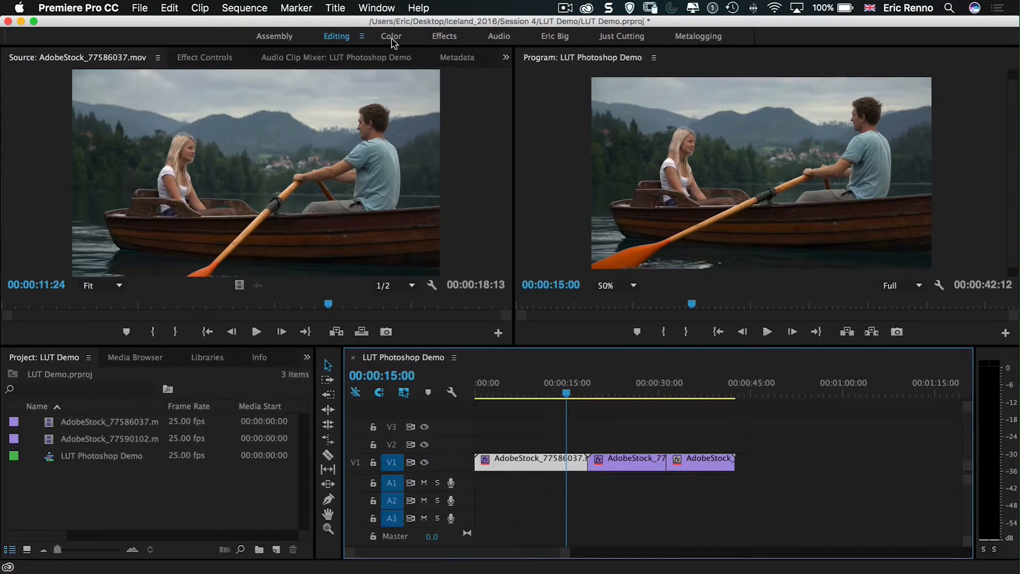
Step: Switch to the Color workspace and expand Lumetri's Creative section to review the Look list
{"action": "left_click", "coordinate": [391, 36]}
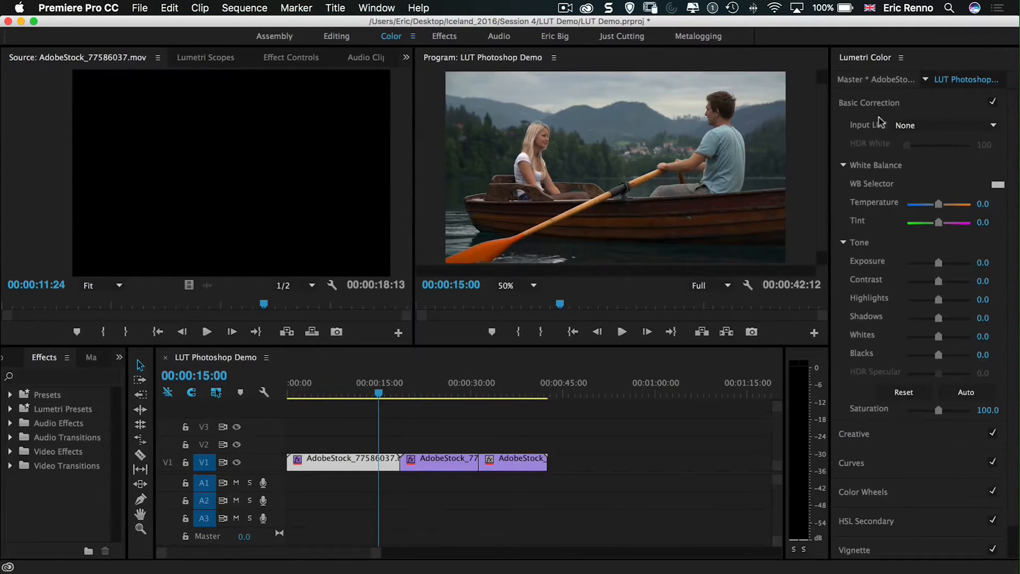
{"action": "mouse_move", "coordinate": [869, 109]}
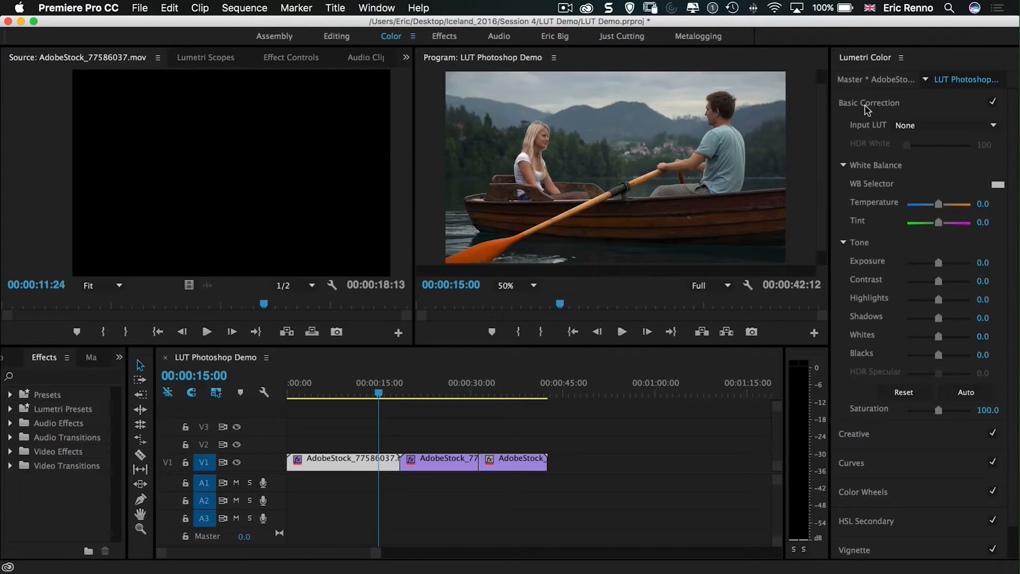
{"action": "mouse_move", "coordinate": [844, 189]}
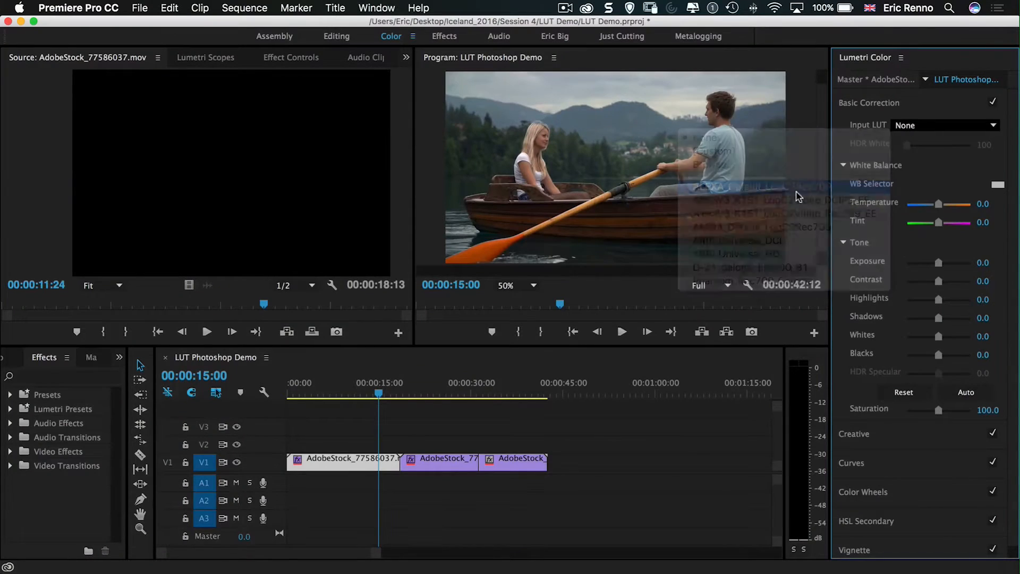
{"action": "left_click", "coordinate": [942, 125]}
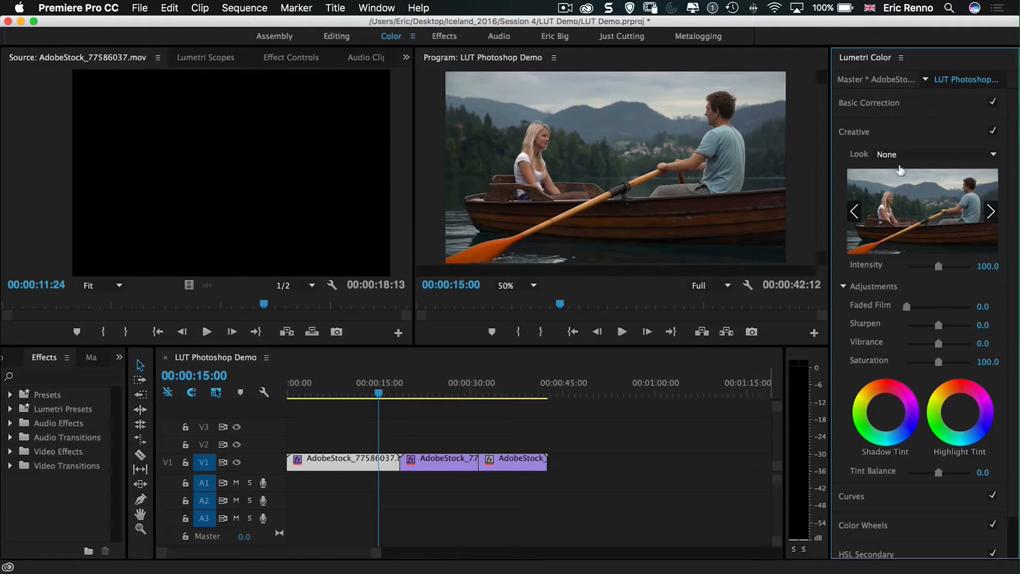
{"action": "left_click", "coordinate": [935, 154]}
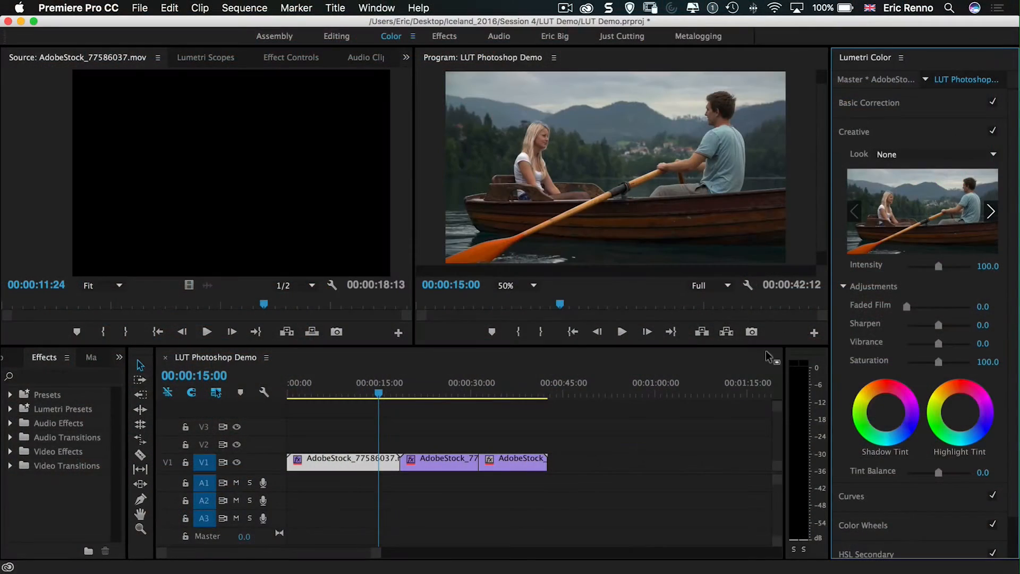
{"action": "mouse_move", "coordinate": [794, 328]}
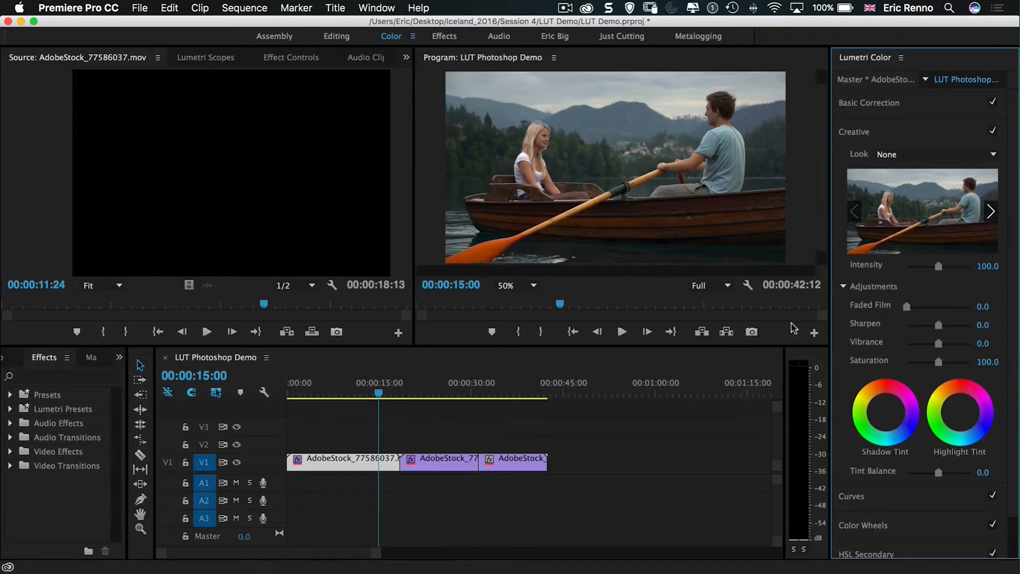
Step: Export the current frame as a JPEG still named Lake to the Desktop
{"action": "left_click", "coordinate": [751, 331]}
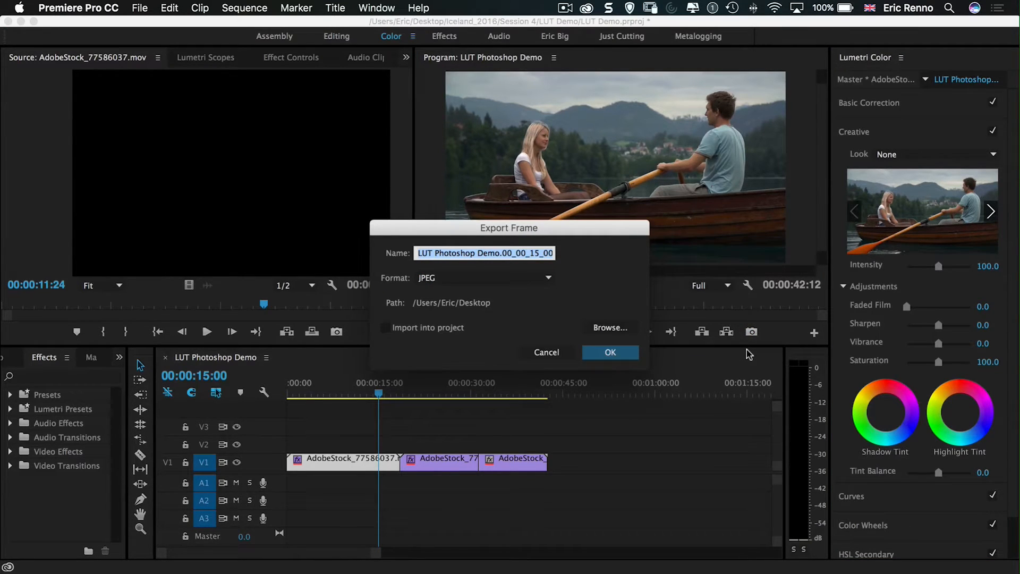
{"action": "type", "text": "Lake"}
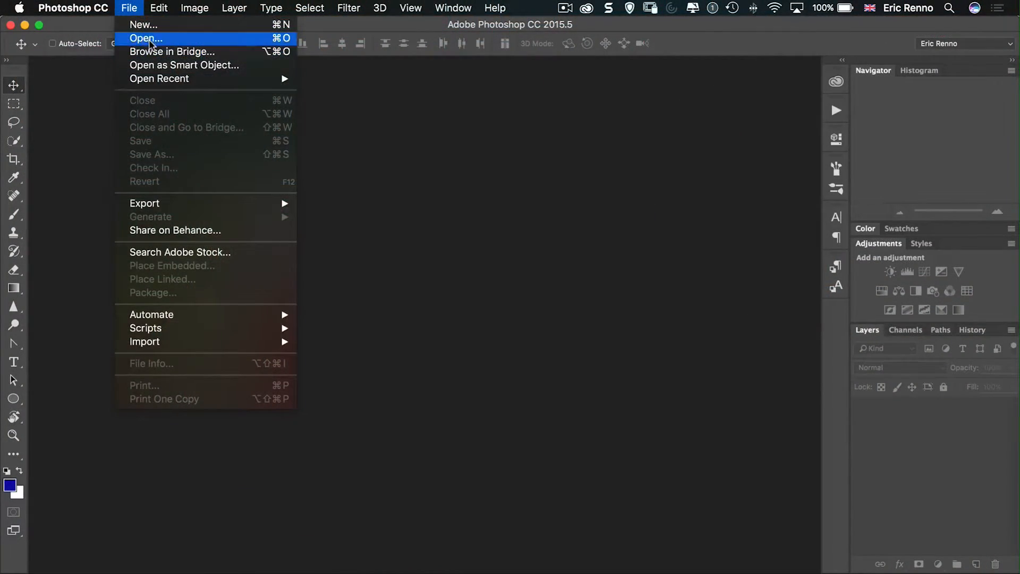
Step: Open the exported Lake.jpg still from the Desktop in Photoshop
{"action": "left_click", "coordinate": [145, 39]}
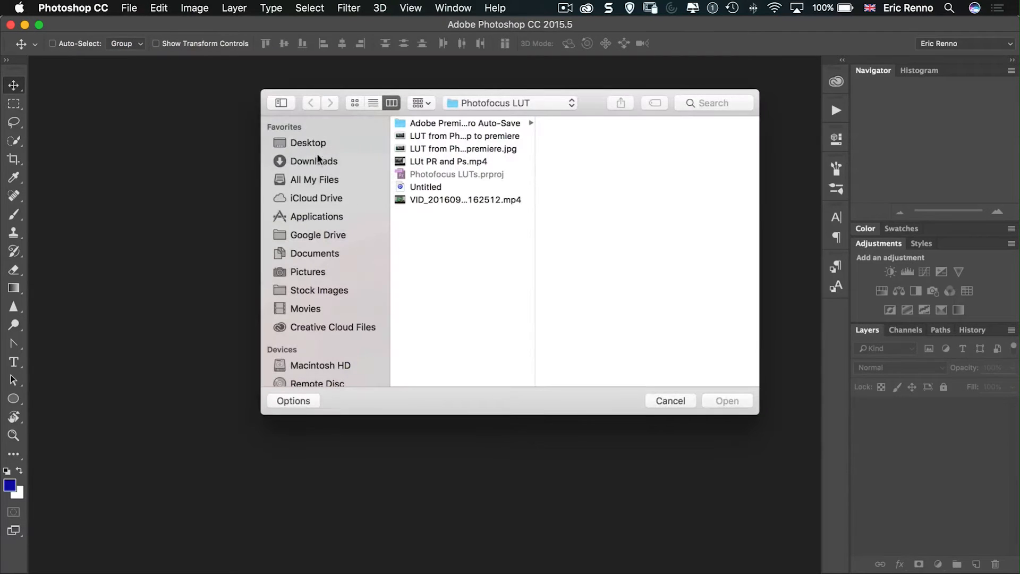
{"action": "left_click", "coordinate": [308, 142]}
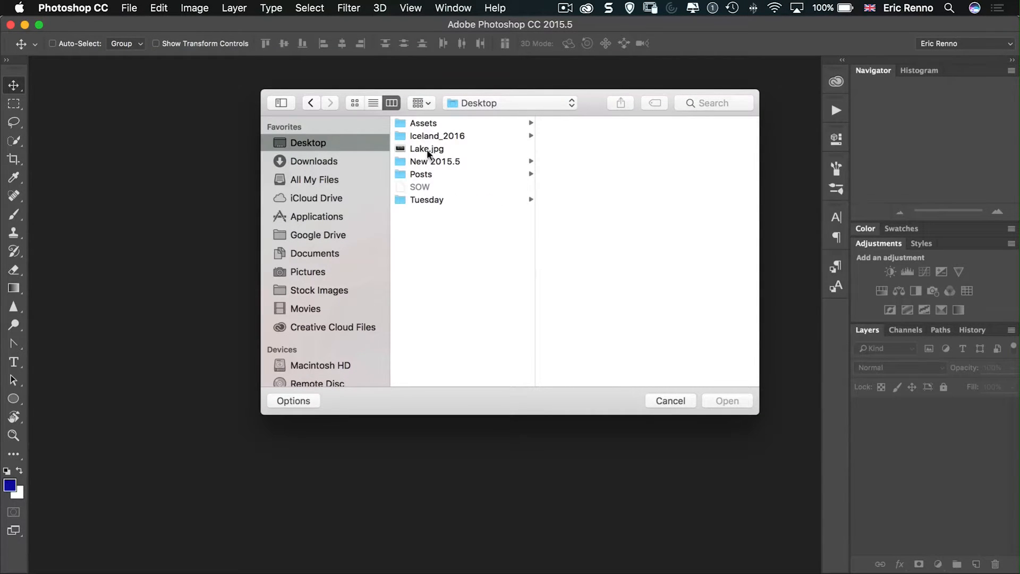
{"action": "left_click", "coordinate": [427, 149]}
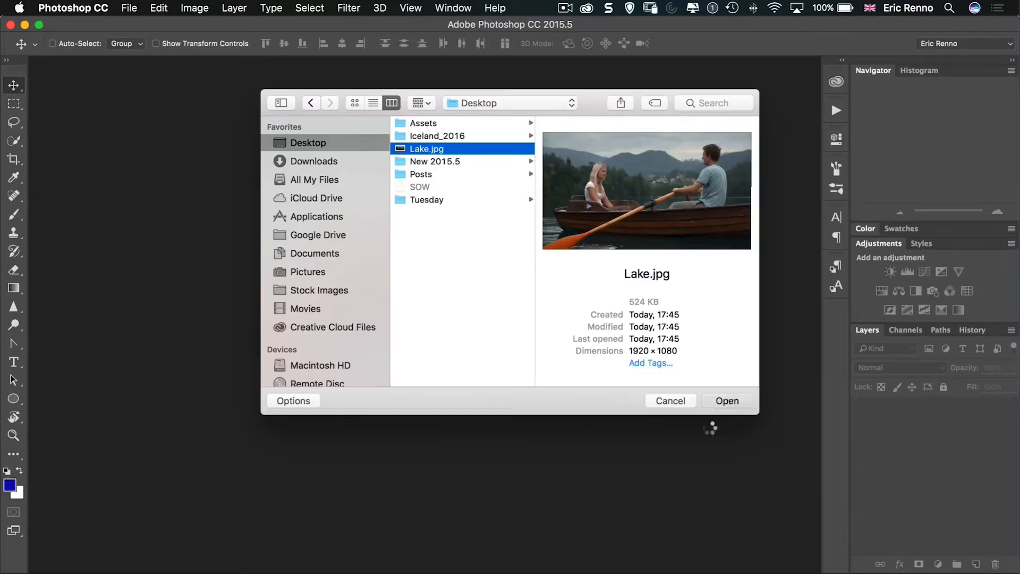
{"action": "left_click", "coordinate": [727, 401]}
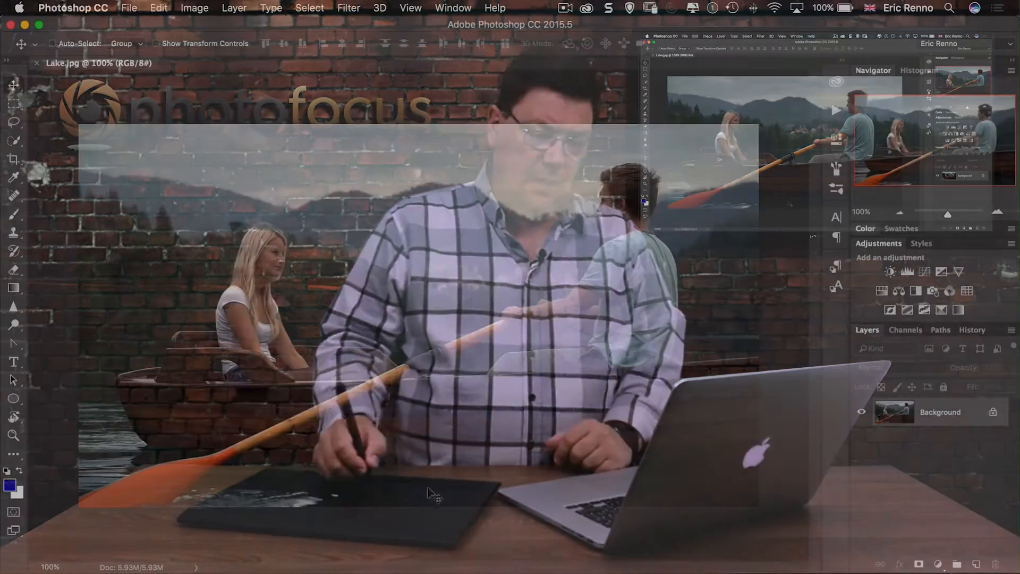
Step: Try a Color Lookup adjustment with FuturisticBleak.3DL, then select that layer for removal
{"action": "left_click", "coordinate": [967, 291]}
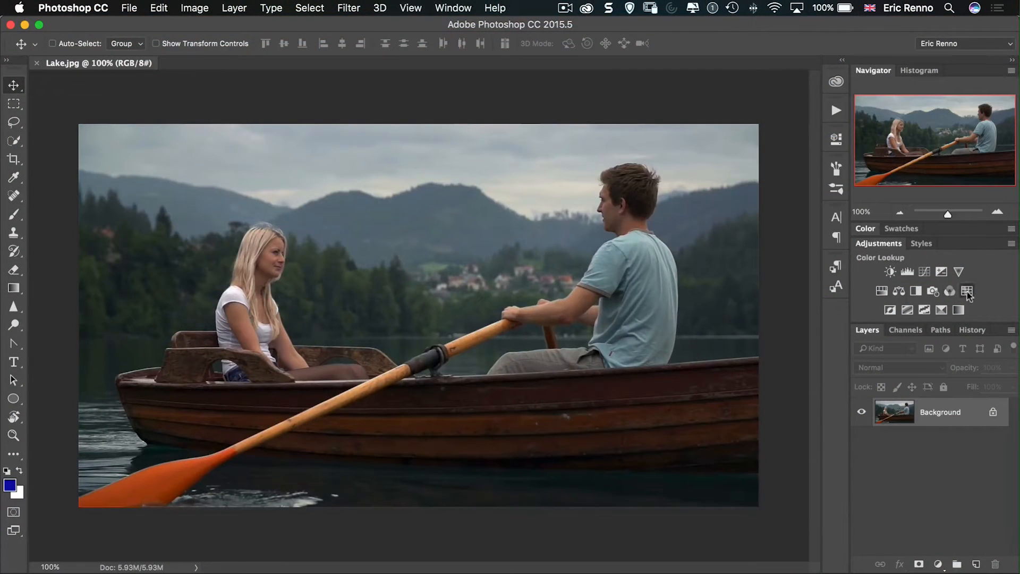
{"action": "left_click", "coordinate": [967, 291]}
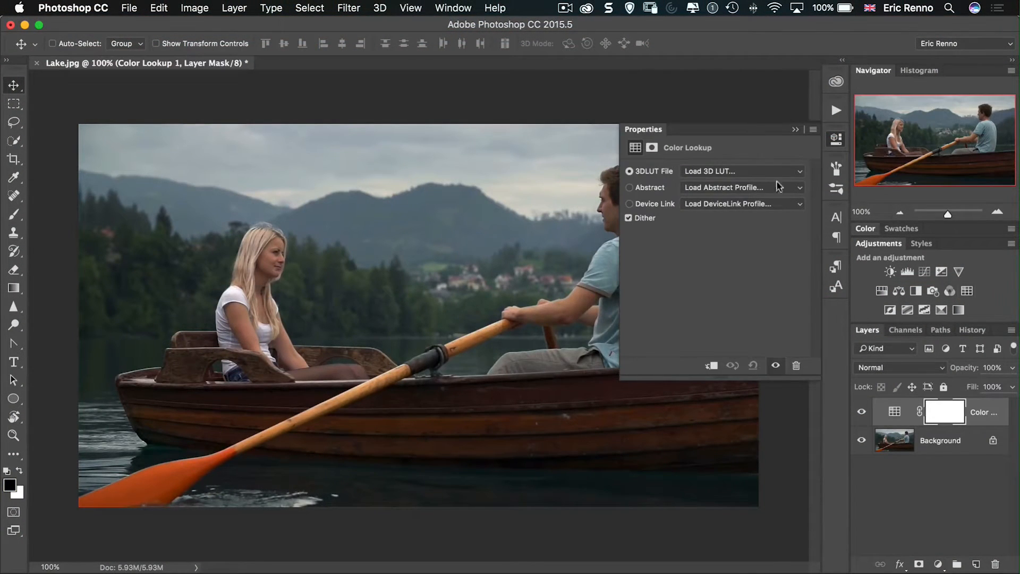
{"action": "left_click", "coordinate": [742, 171]}
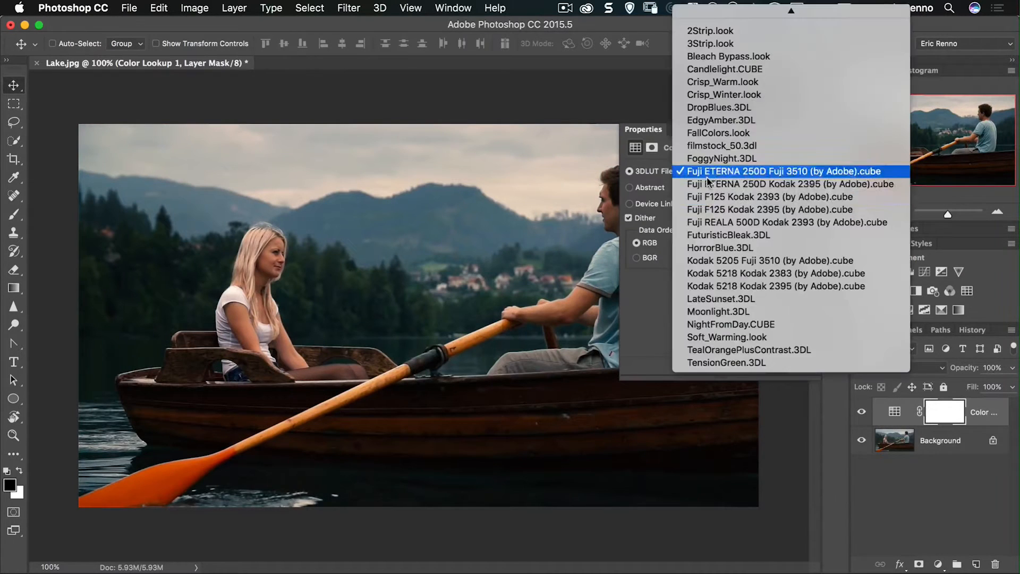
{"action": "left_click", "coordinate": [728, 235]}
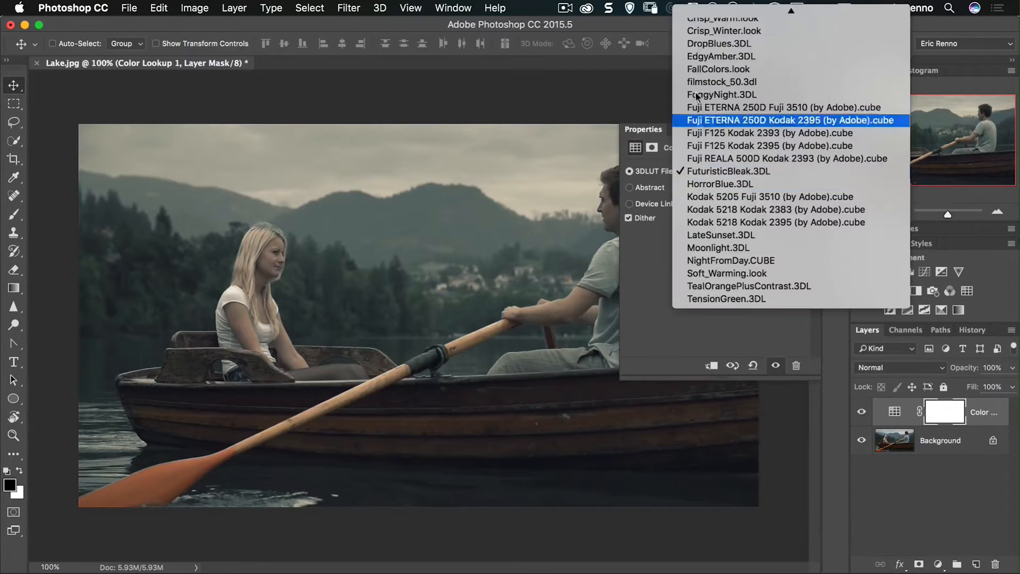
{"action": "scroll", "scroll_direction": "up", "scroll_amount": 3}
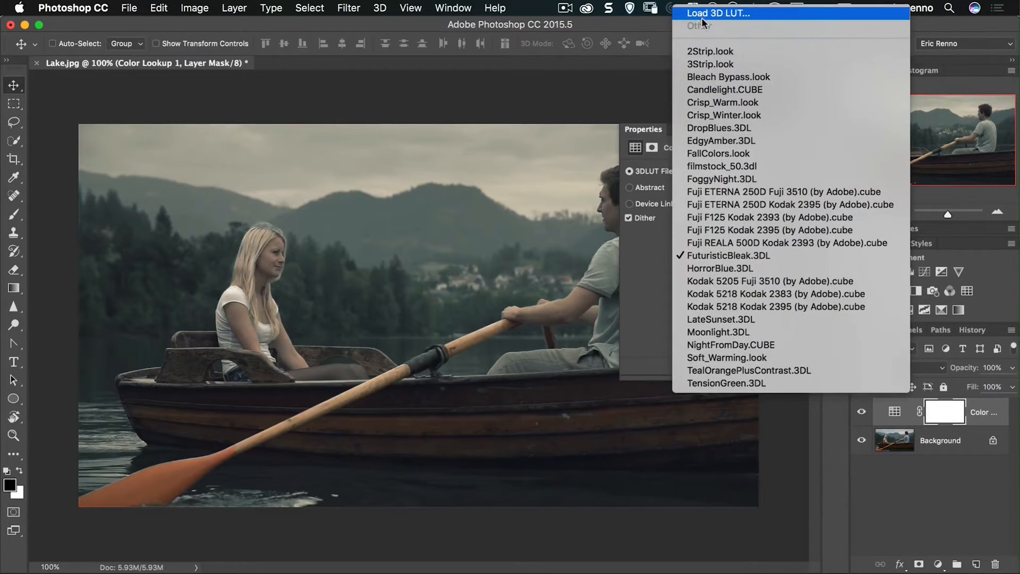
{"action": "left_click", "coordinate": [729, 255]}
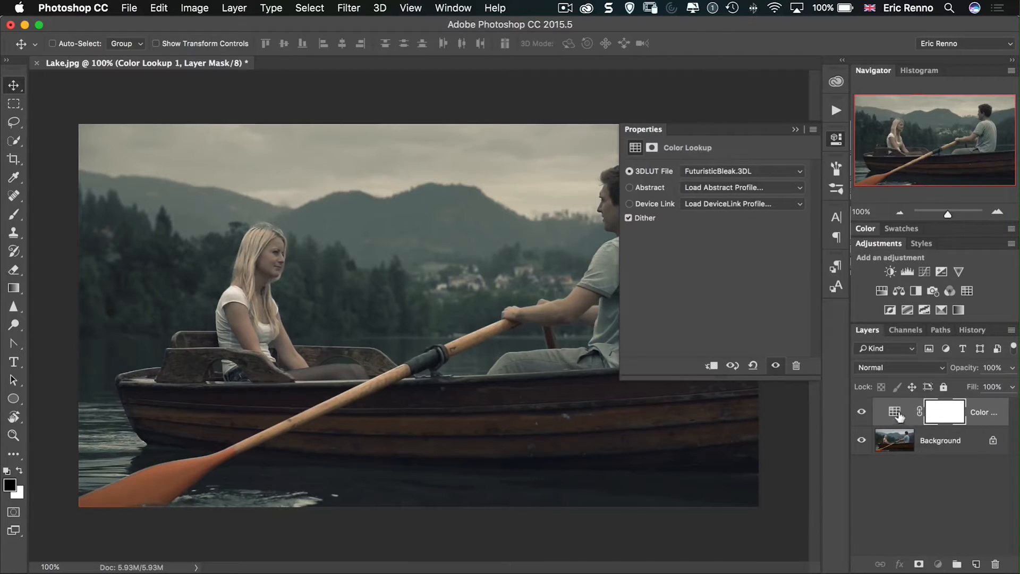
{"action": "left_click", "coordinate": [795, 365]}
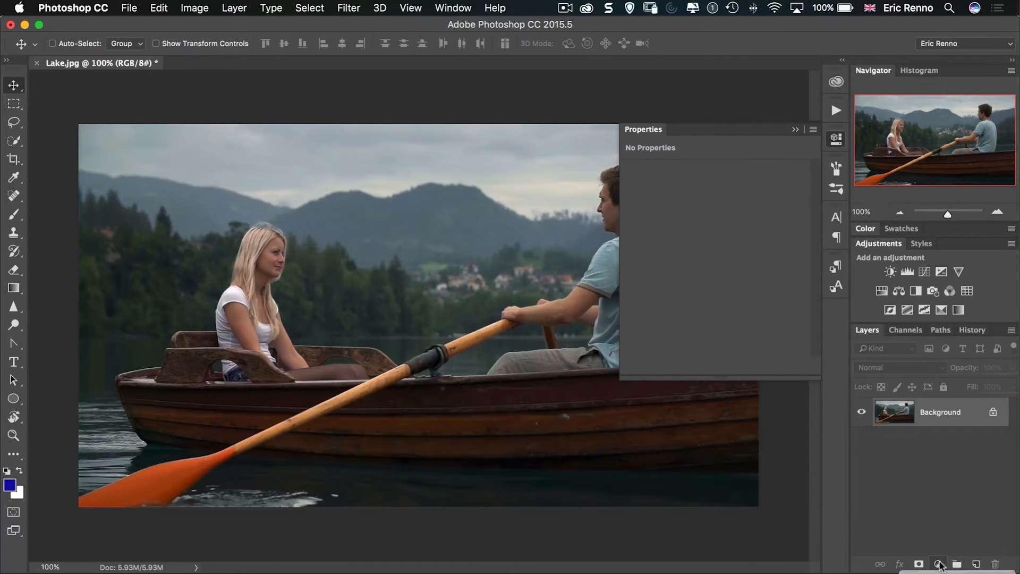
Step: Add a Gradient Map adjustment layer using the Cobalt-Iron 3 preset for a cold blue-grey tone
{"action": "left_click", "coordinate": [940, 563]}
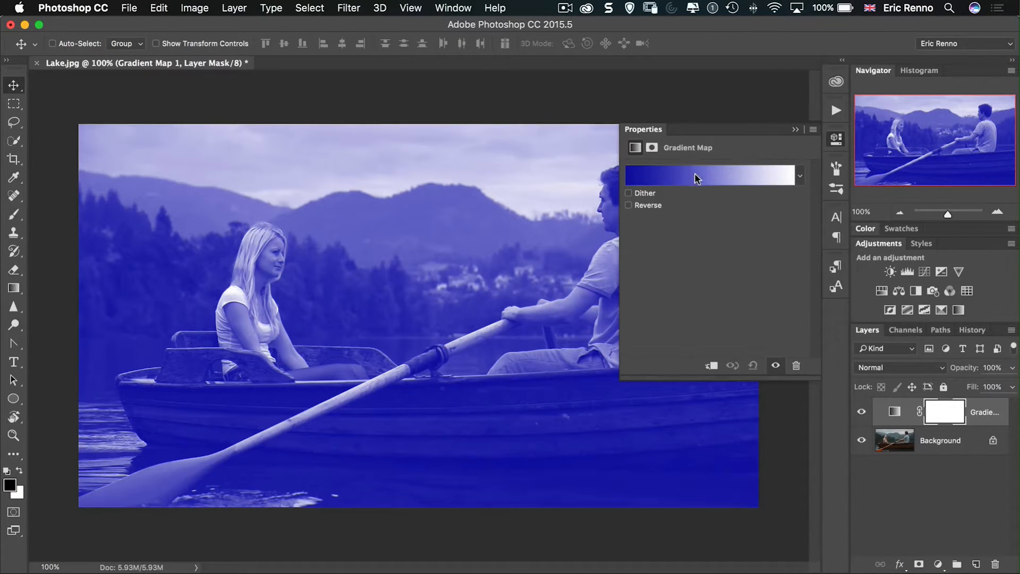
{"action": "left_click", "coordinate": [711, 175]}
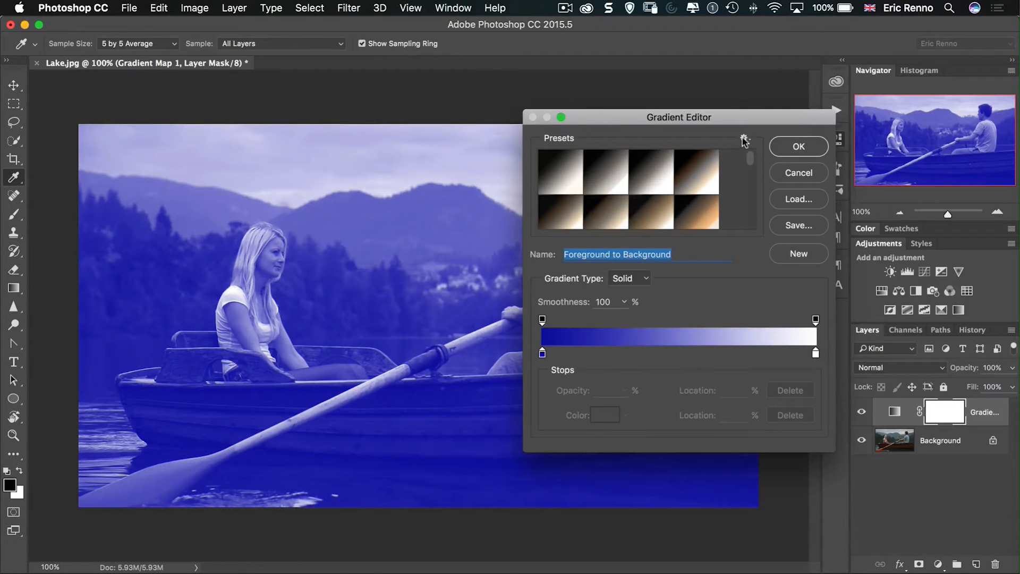
{"action": "left_click", "coordinate": [744, 140]}
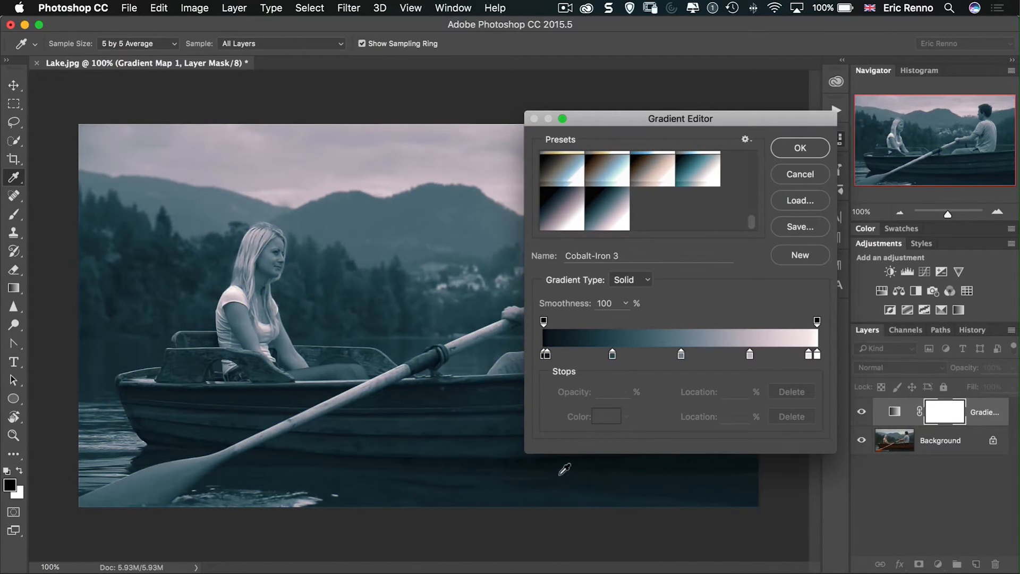
{"action": "mouse_move", "coordinate": [656, 332]}
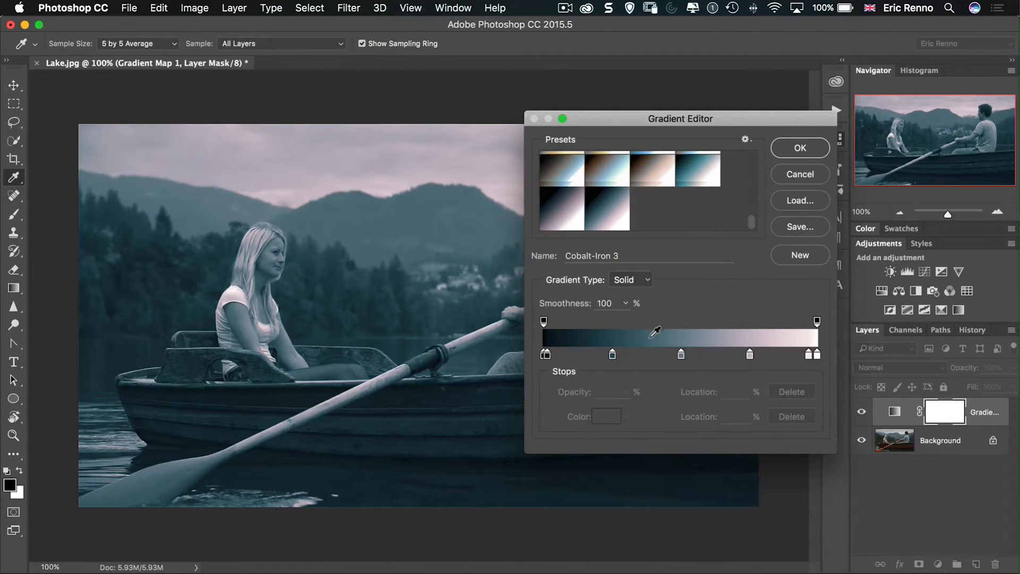
{"action": "left_click", "coordinate": [799, 148]}
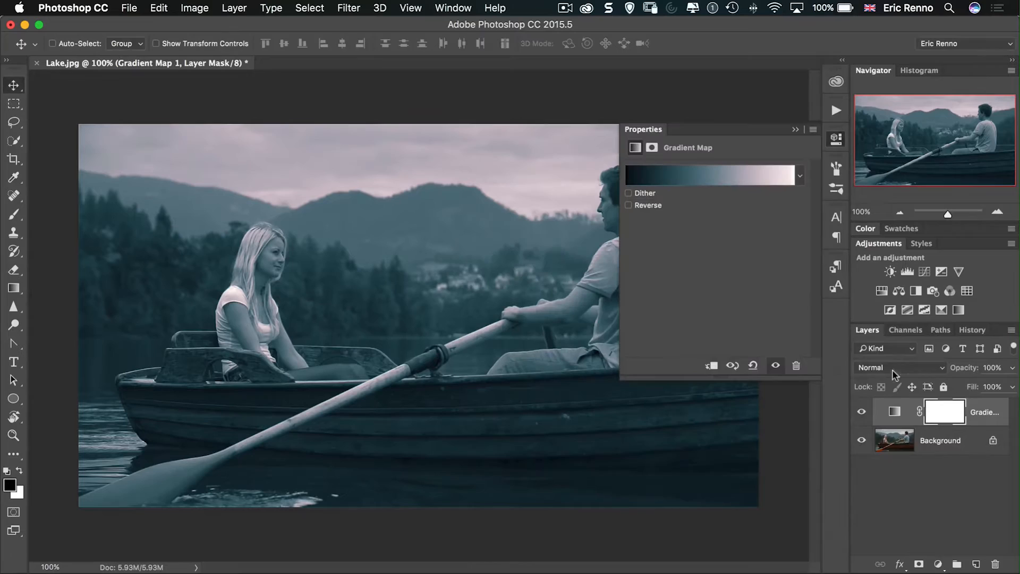
{"action": "left_click", "coordinate": [901, 368]}
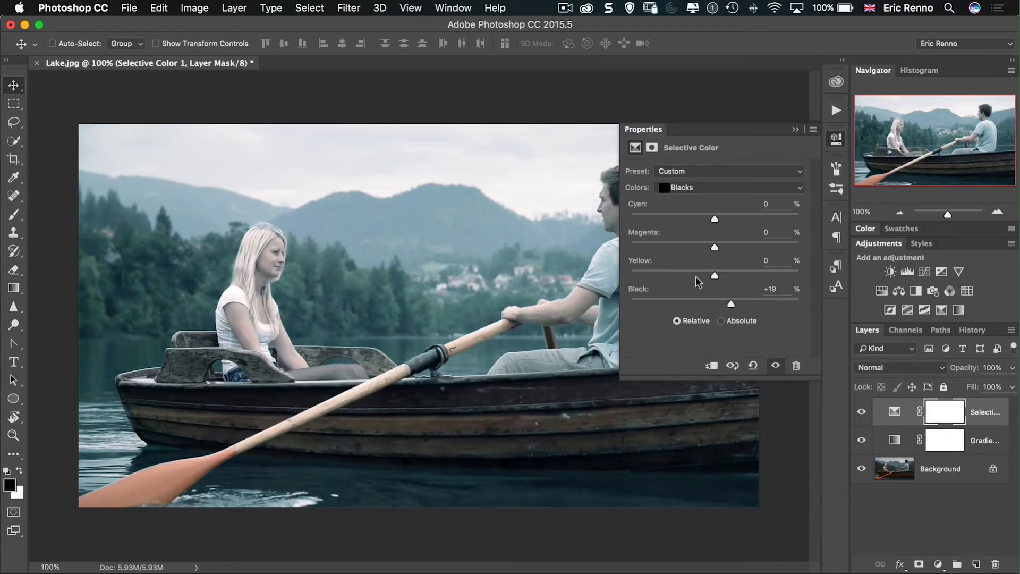
{"action": "mouse_move", "coordinate": [714, 273]}
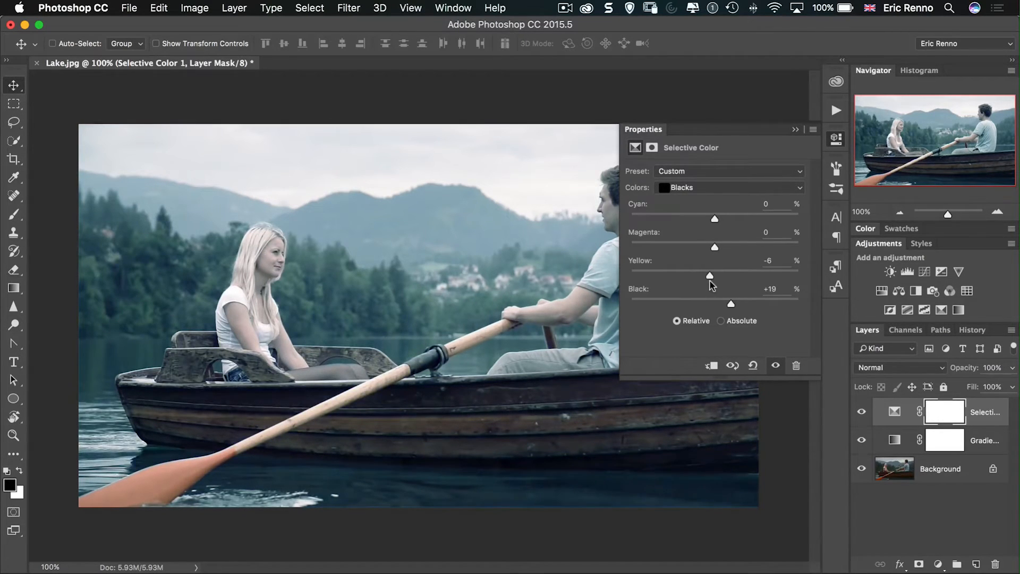
Step: Switch the Selective Color adjustment from Blacks to the Whites range
{"action": "left_click", "coordinate": [729, 187]}
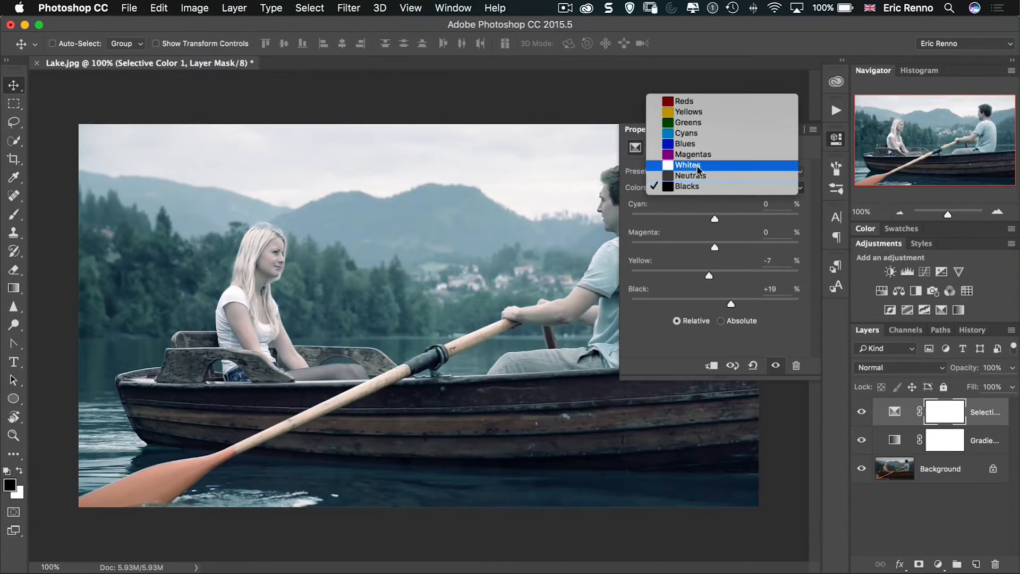
{"action": "left_click", "coordinate": [688, 165]}
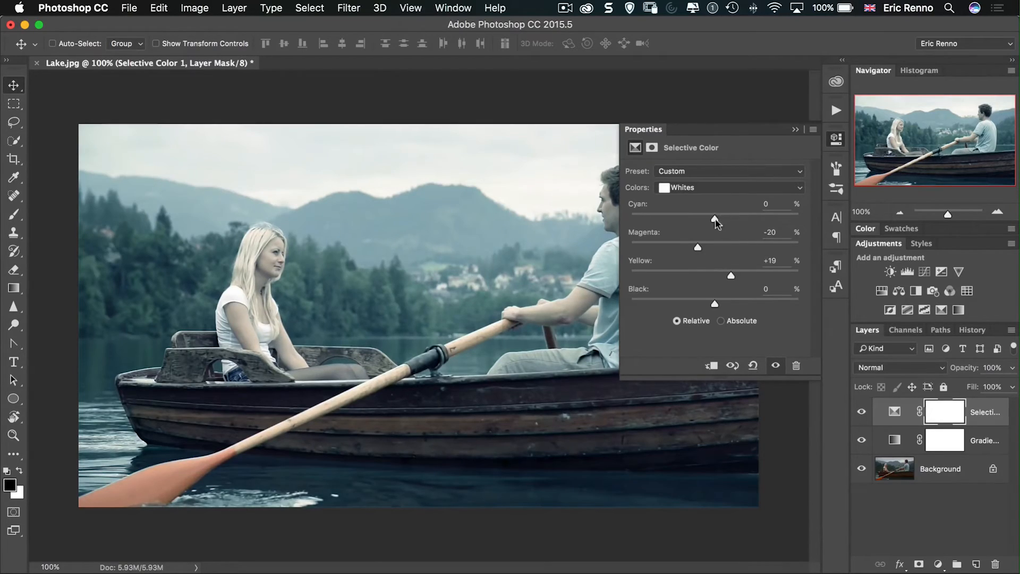
Step: Bring up the File export commands for saving the grade as colour lookup tables
{"action": "left_click", "coordinate": [128, 7]}
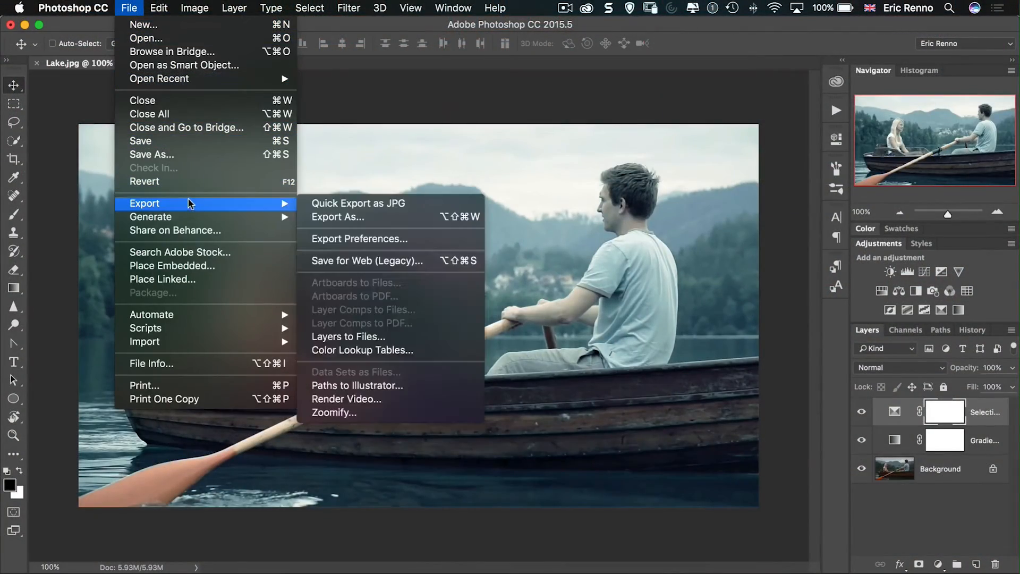
{"action": "mouse_move", "coordinate": [364, 239]}
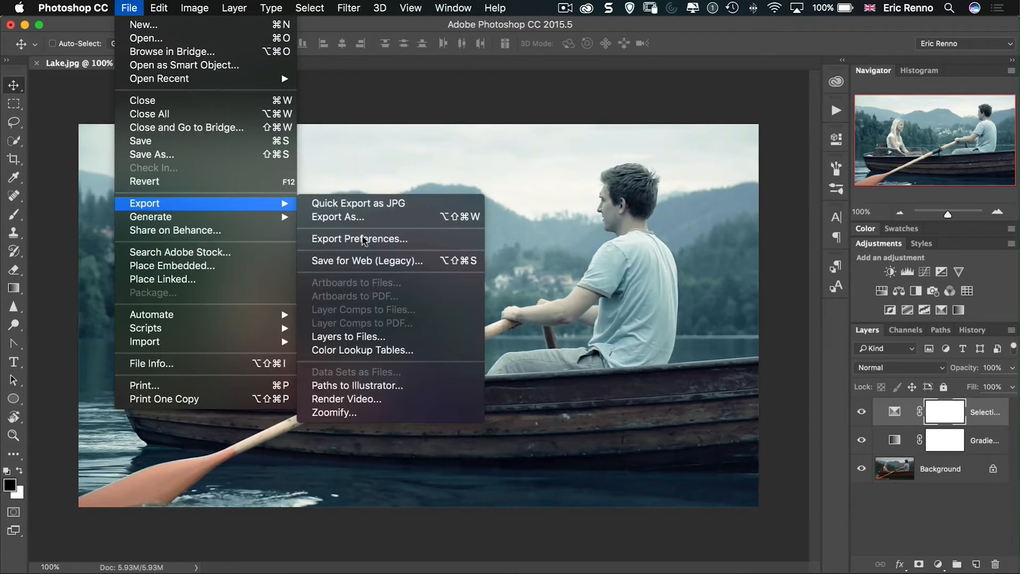
{"action": "mouse_move", "coordinate": [397, 318]}
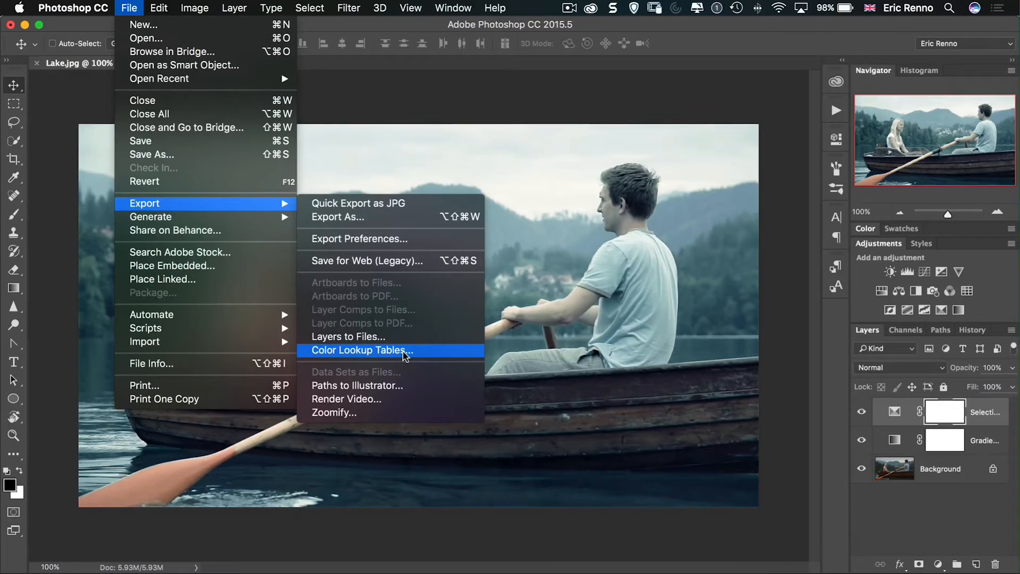
Step: Export the grade as Color Lookup Tables in all formats, saved as Lake on the Desktop
{"action": "left_click", "coordinate": [359, 350]}
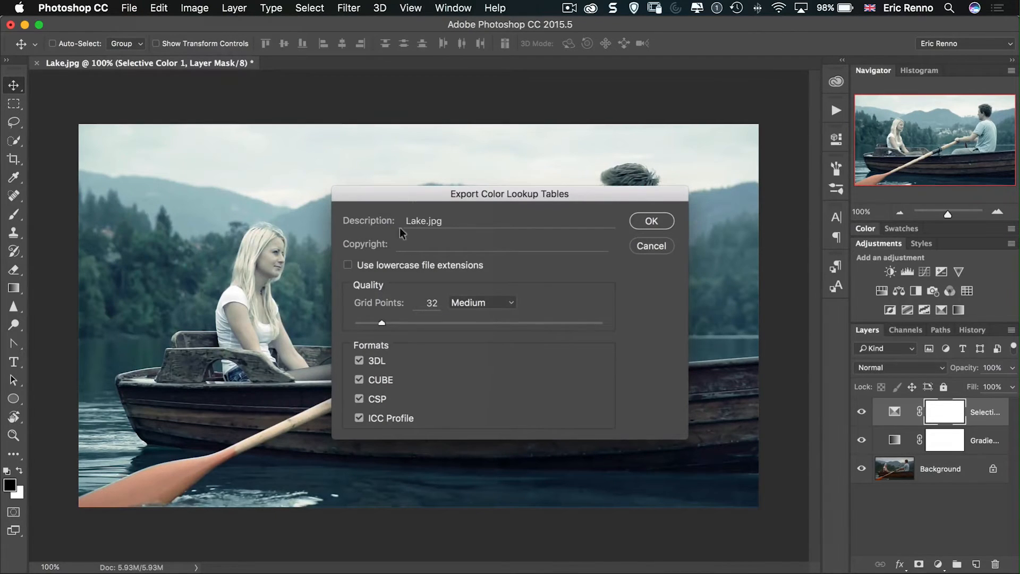
{"action": "left_click", "coordinate": [503, 243]}
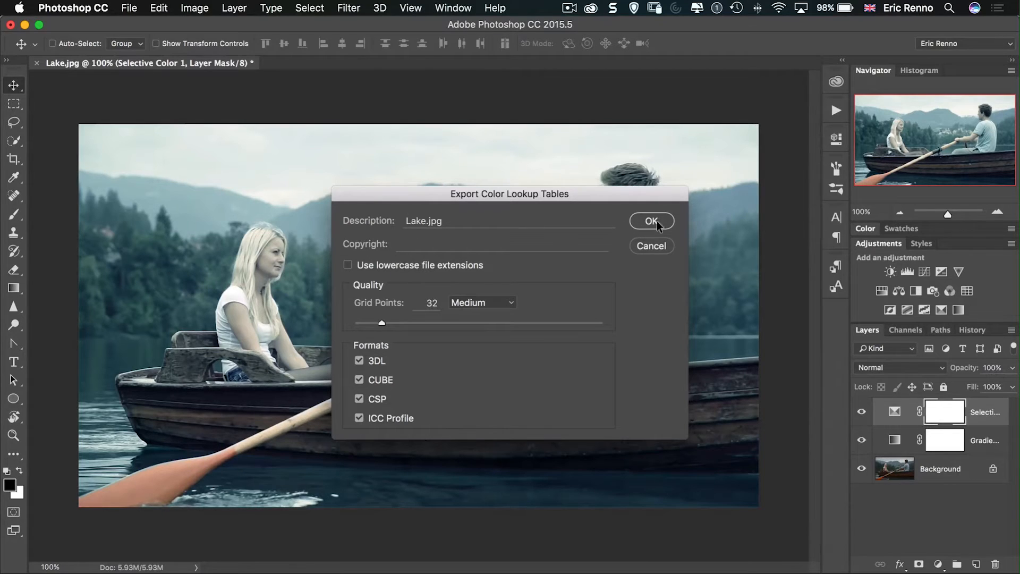
{"action": "left_click", "coordinate": [650, 221]}
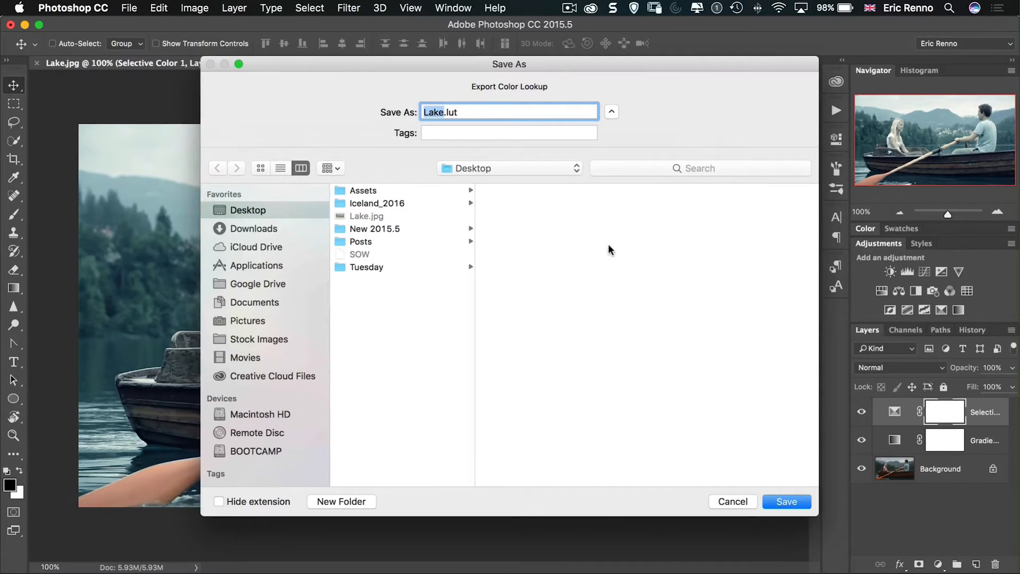
{"action": "mouse_move", "coordinate": [595, 248]}
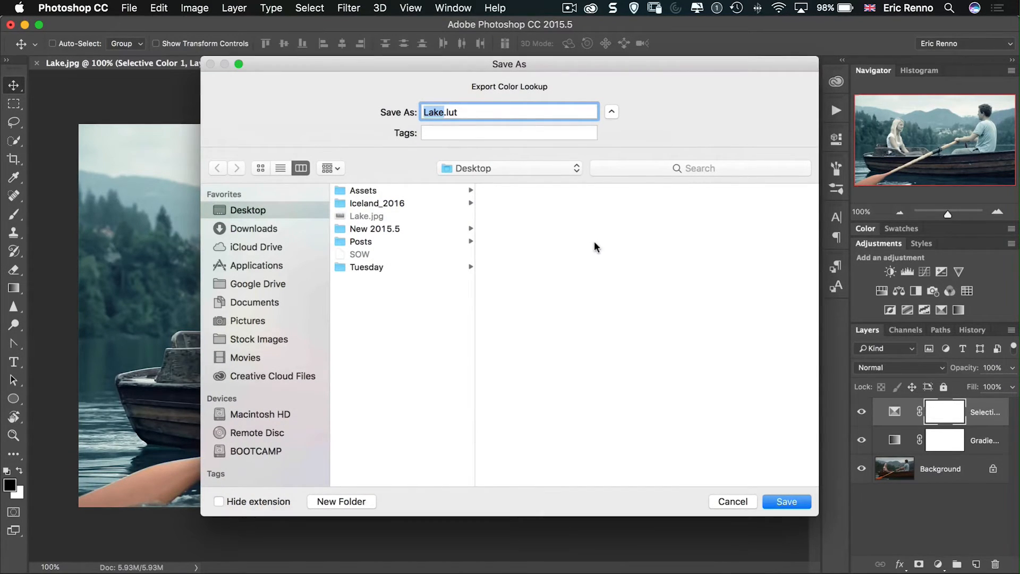
{"action": "mouse_move", "coordinate": [447, 154]}
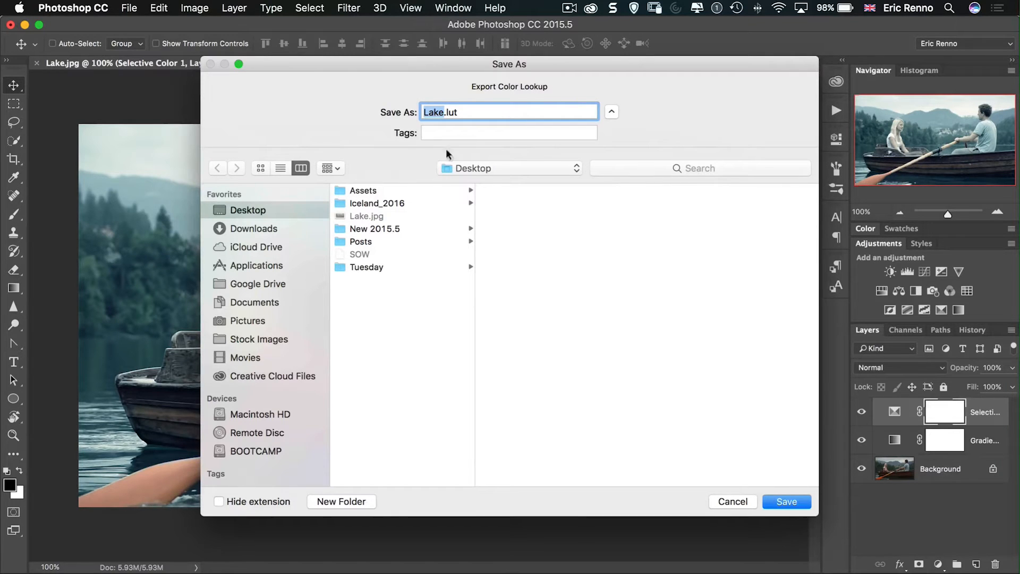
{"action": "mouse_move", "coordinate": [772, 491]}
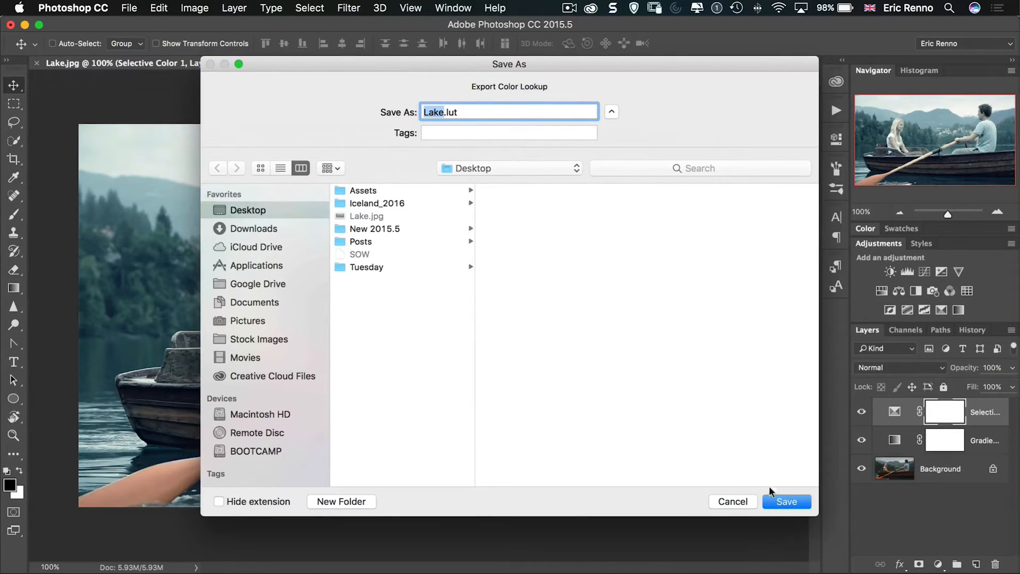
{"action": "left_click", "coordinate": [787, 500]}
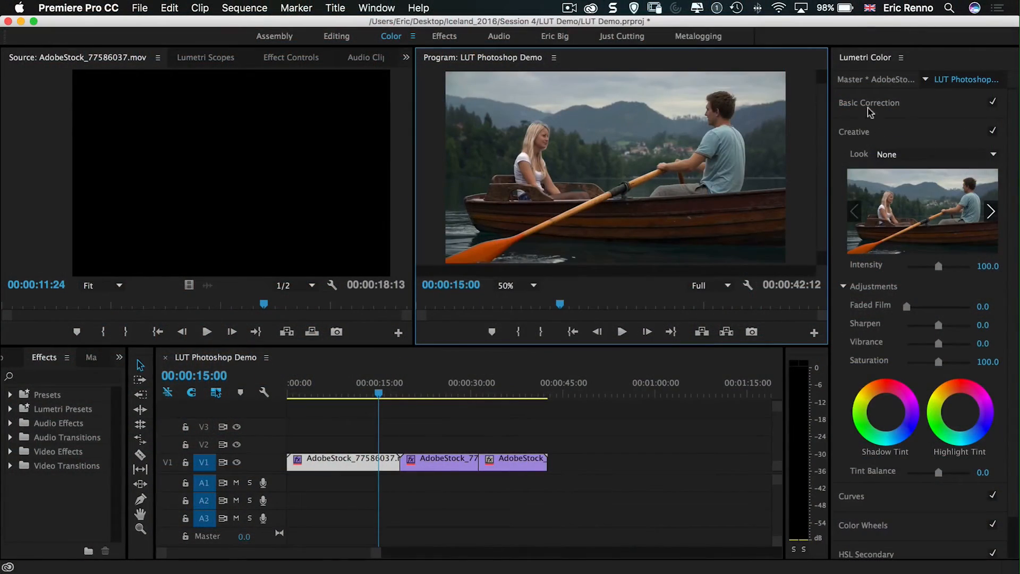
Step: Browse from the Creative Look list and load Lake.3DL from the Desktop as the clip's look
{"action": "left_click", "coordinate": [870, 102]}
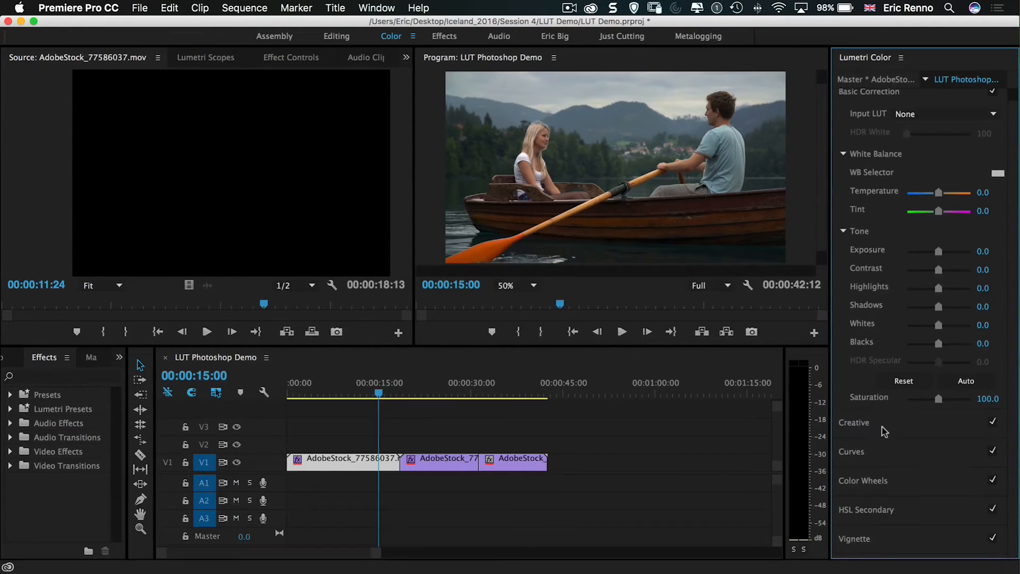
{"action": "left_click", "coordinate": [854, 421]}
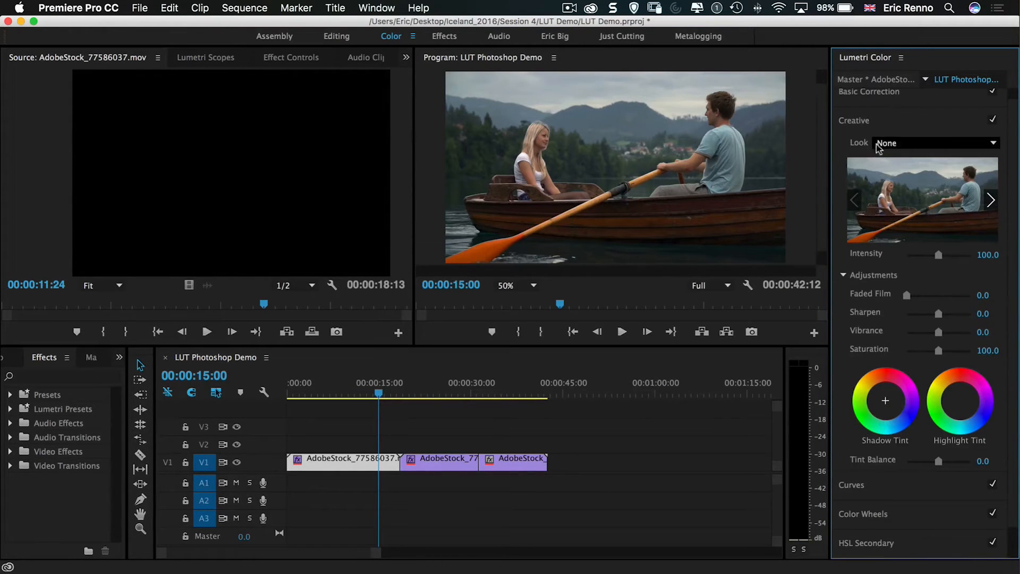
{"action": "left_click", "coordinate": [934, 142]}
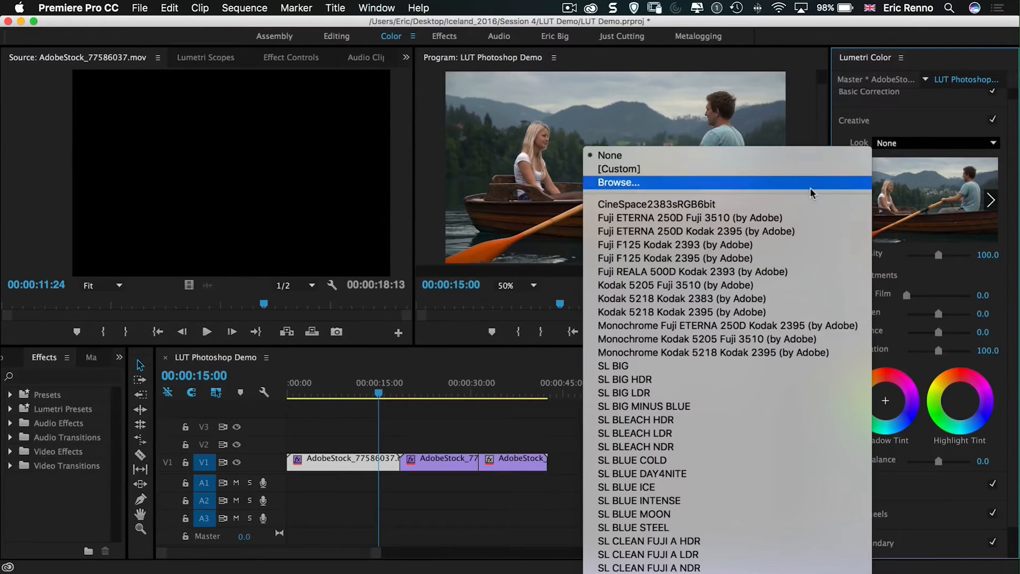
{"action": "left_click", "coordinate": [617, 182]}
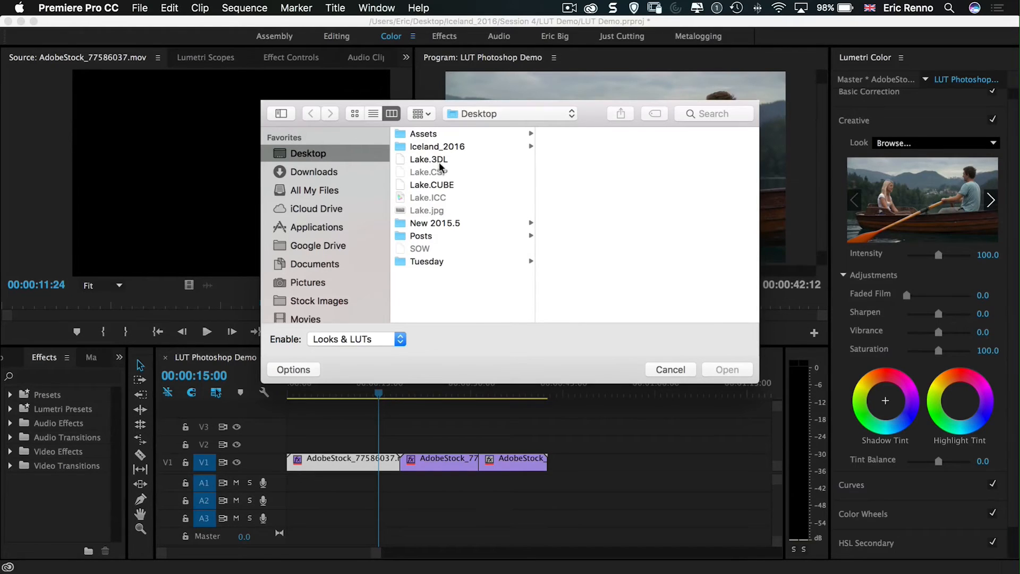
{"action": "left_click", "coordinate": [428, 160]}
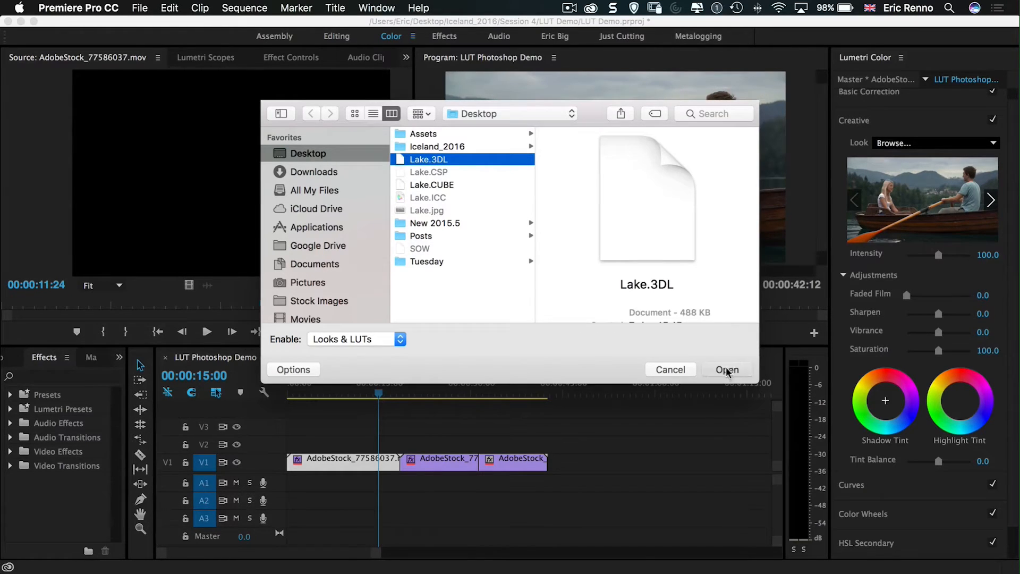
{"action": "left_click", "coordinate": [726, 370]}
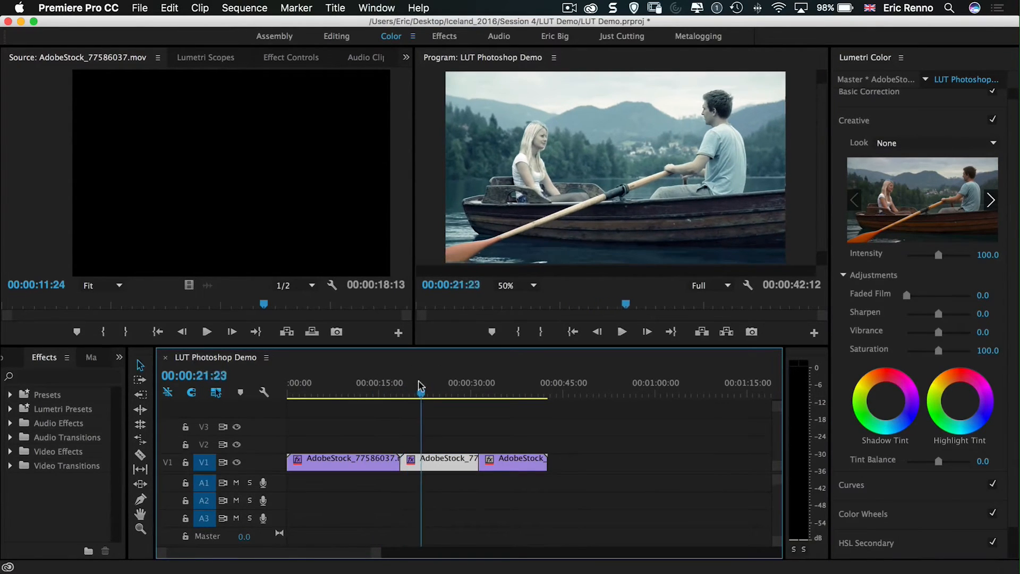
Step: Check a later clip, return to the first boat clip and list its looks showing Auto-Refresh: Lake
{"action": "left_click", "coordinate": [431, 395]}
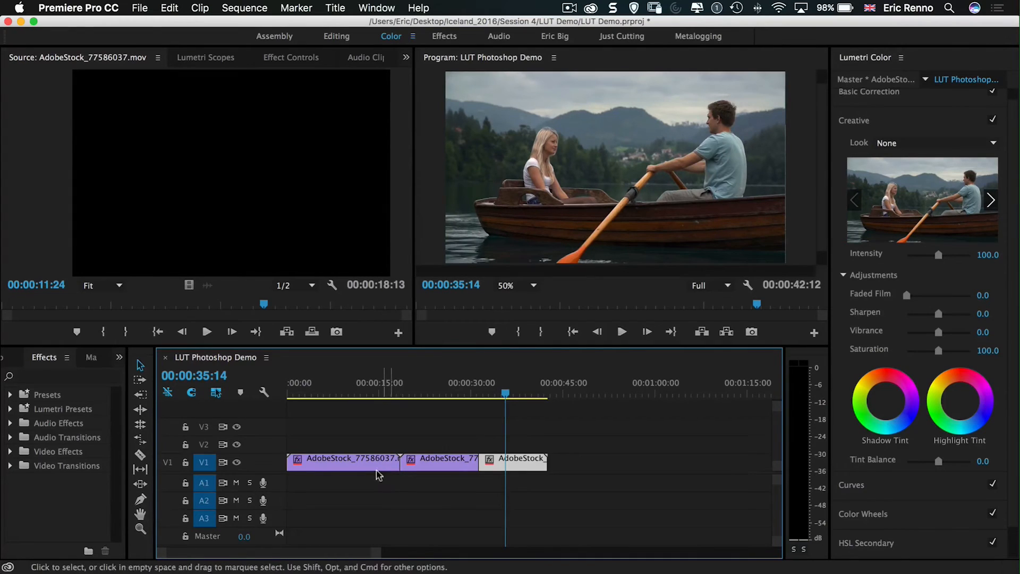
{"action": "mouse_move", "coordinate": [370, 464]}
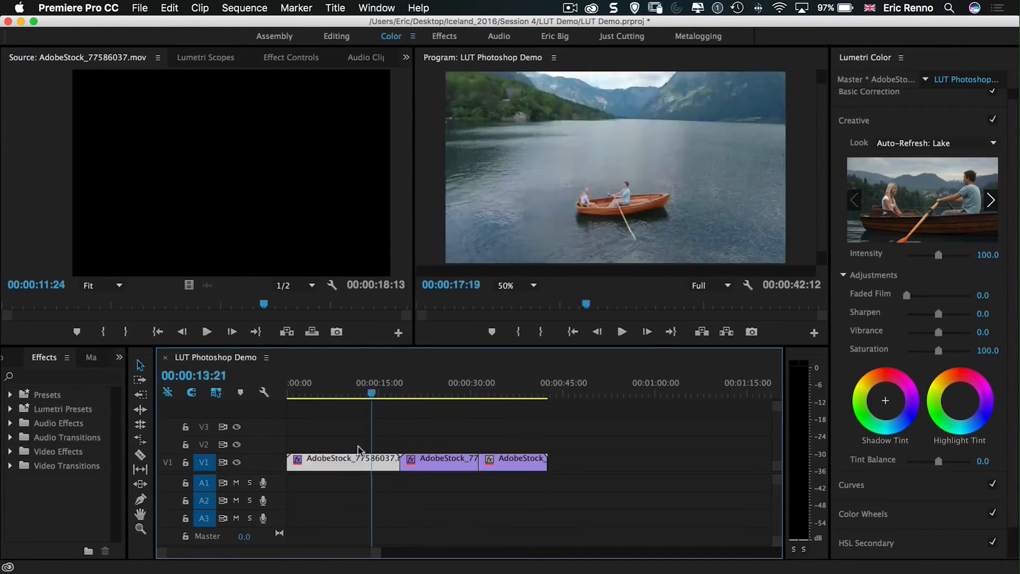
{"action": "left_click", "coordinate": [935, 143]}
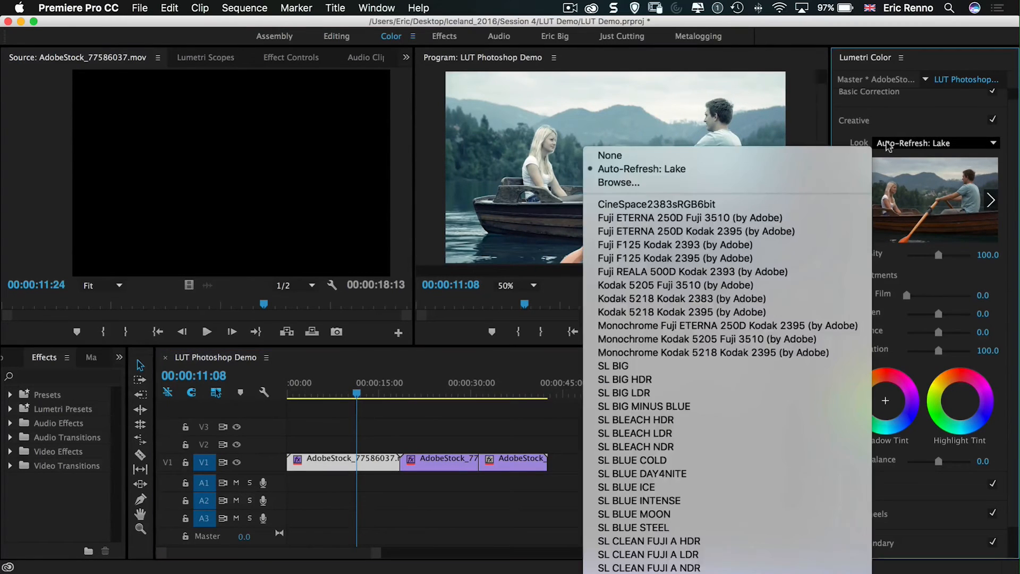
{"action": "left_click", "coordinate": [641, 169]}
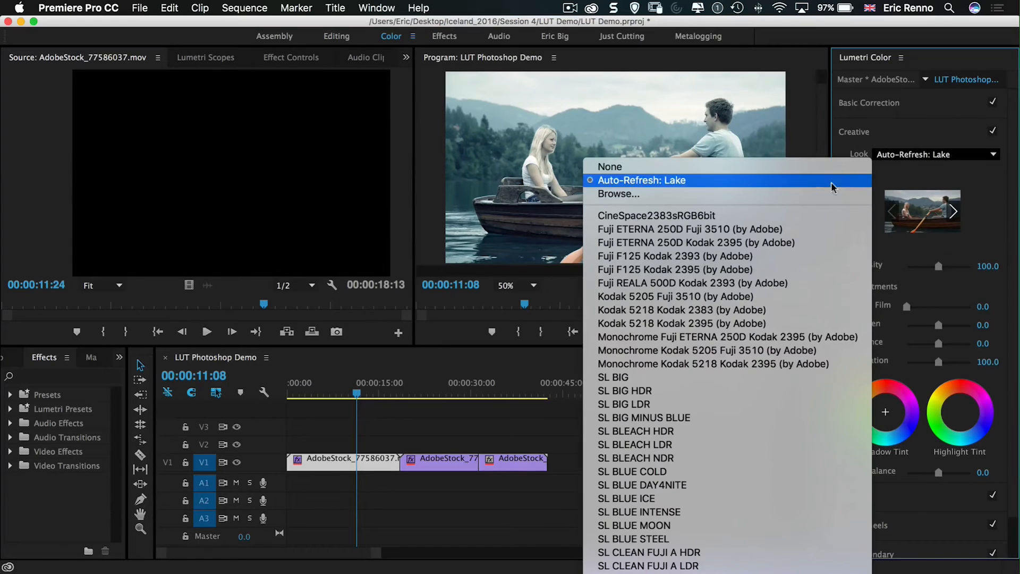
Step: Set the sequence clip's Look to None and load Lake.3DL onto the master clip instead
{"action": "left_click", "coordinate": [610, 167]}
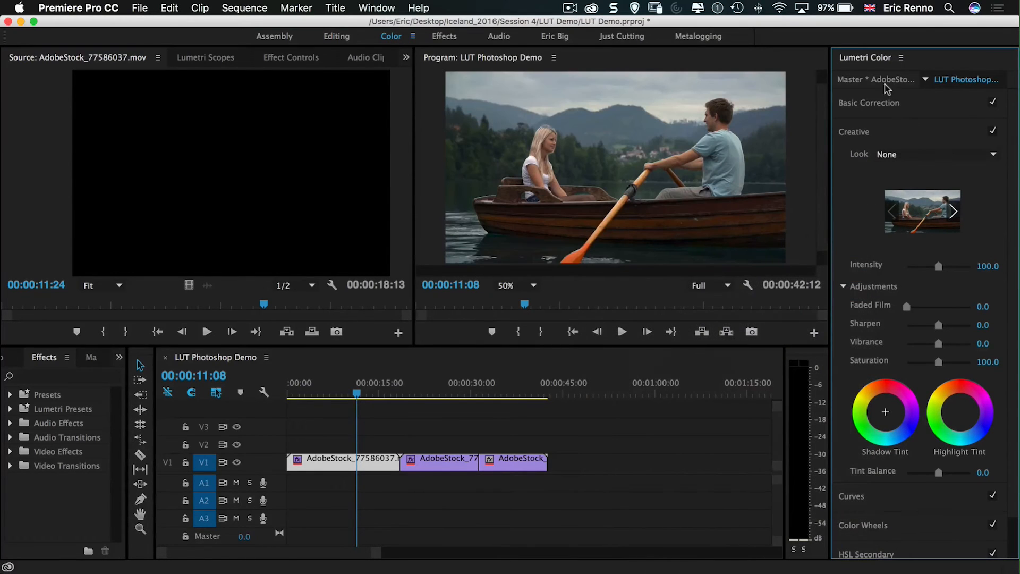
{"action": "left_click", "coordinate": [935, 154]}
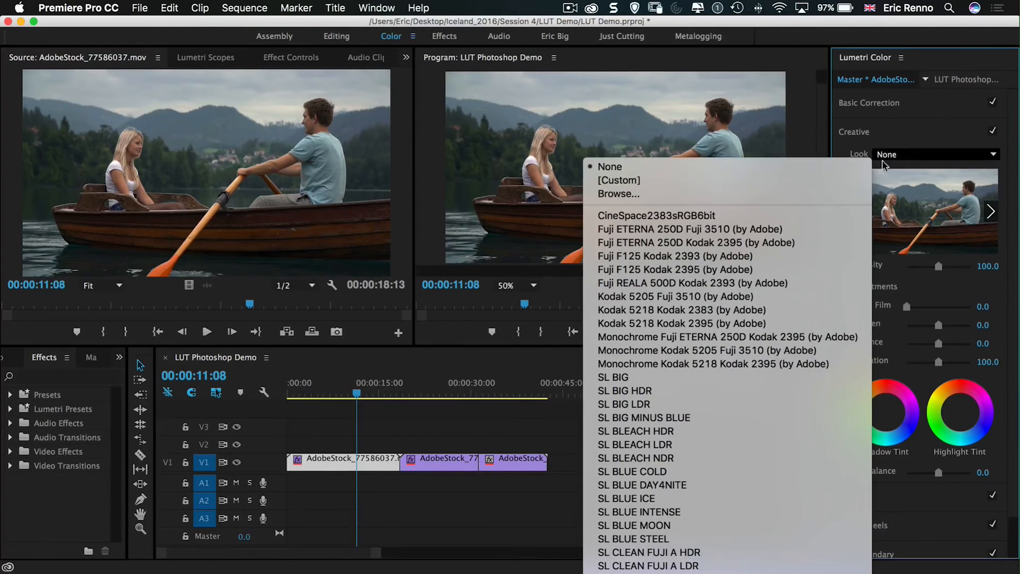
{"action": "left_click", "coordinate": [617, 194]}
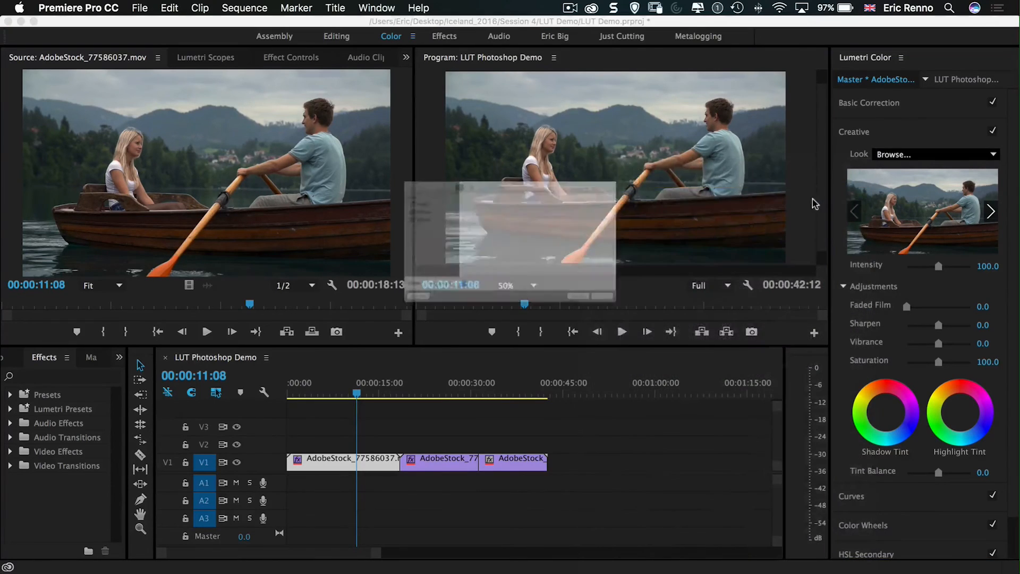
{"action": "left_click", "coordinate": [935, 154]}
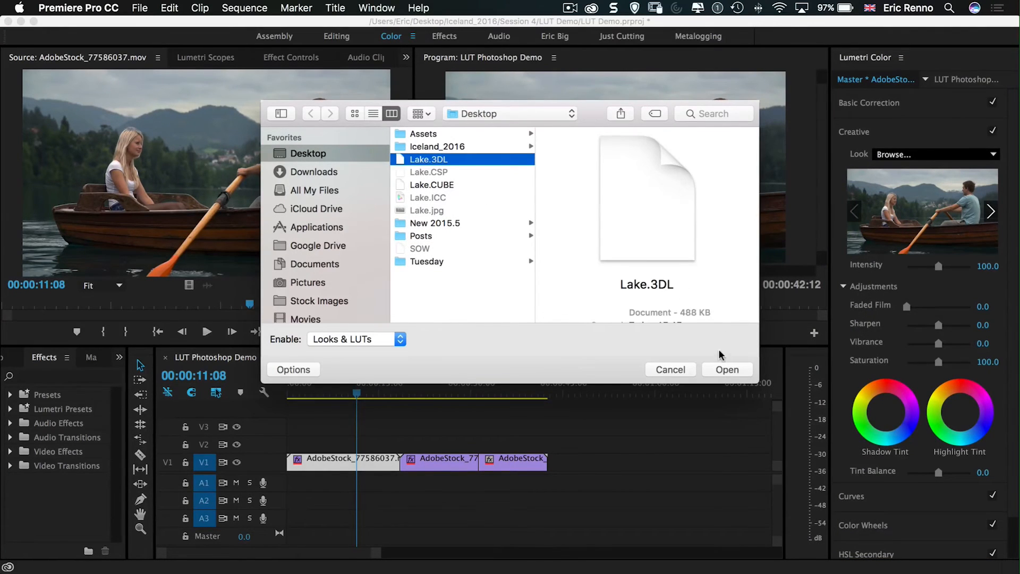
{"action": "left_click", "coordinate": [727, 370]}
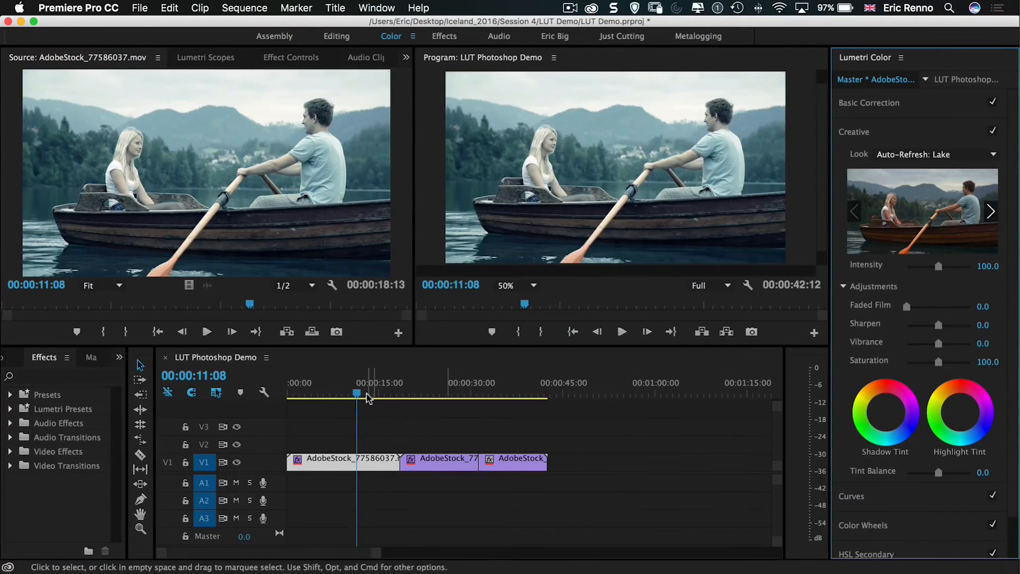
Step: Scrub to the second and third clips to confirm the Lake grade carries through
{"action": "left_click", "coordinate": [425, 393]}
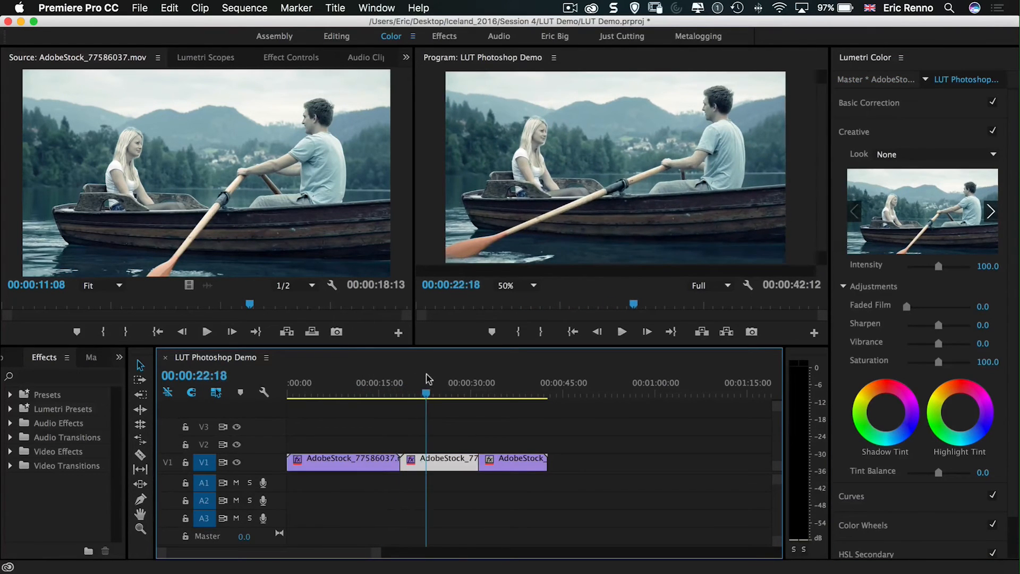
{"action": "left_click", "coordinate": [428, 395]}
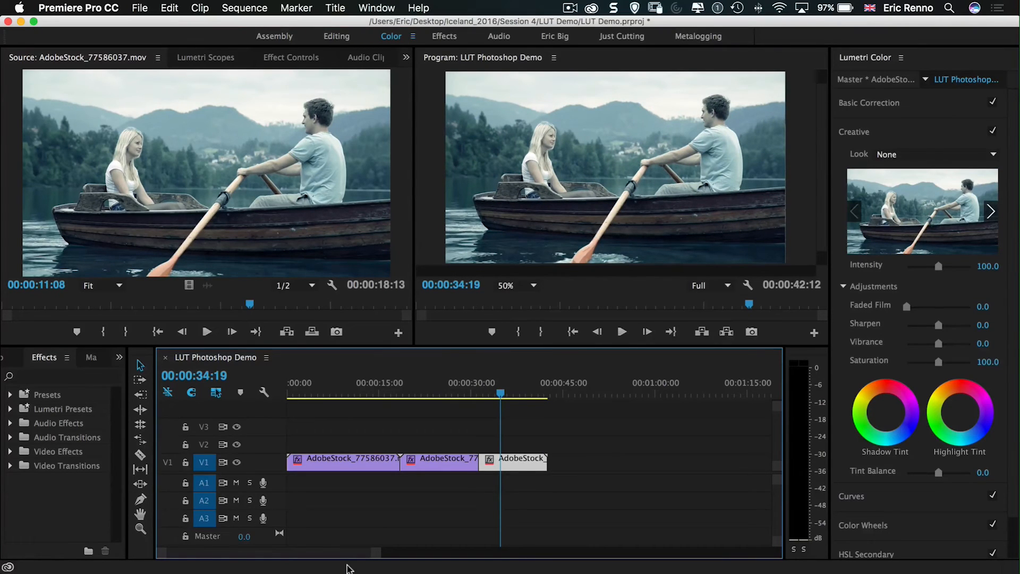
{"action": "mouse_move", "coordinate": [578, 374]}
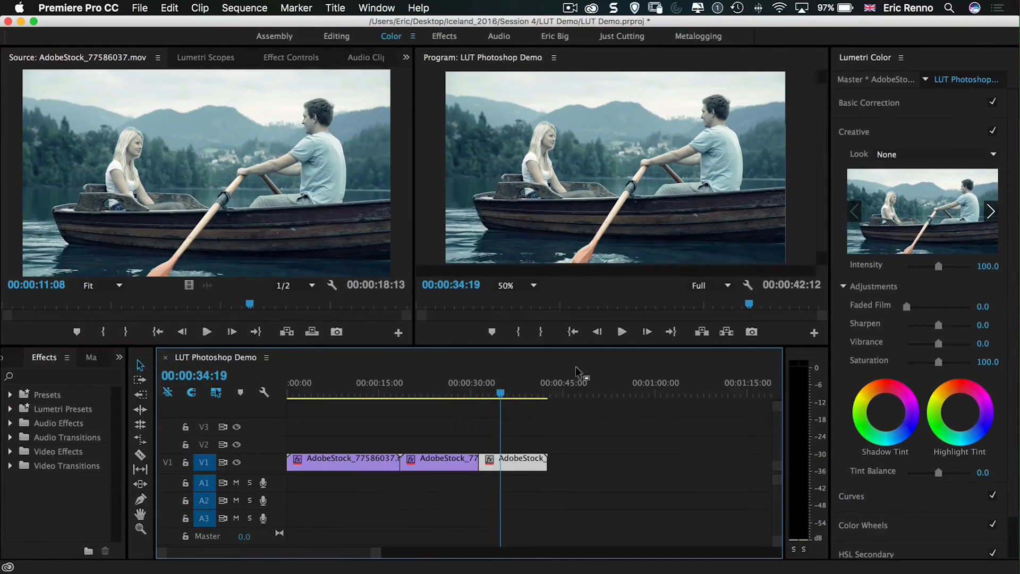
Step: Load the Lake.3DL creative look onto the aerial lake shot's master clip
{"action": "left_click", "coordinate": [430, 393]}
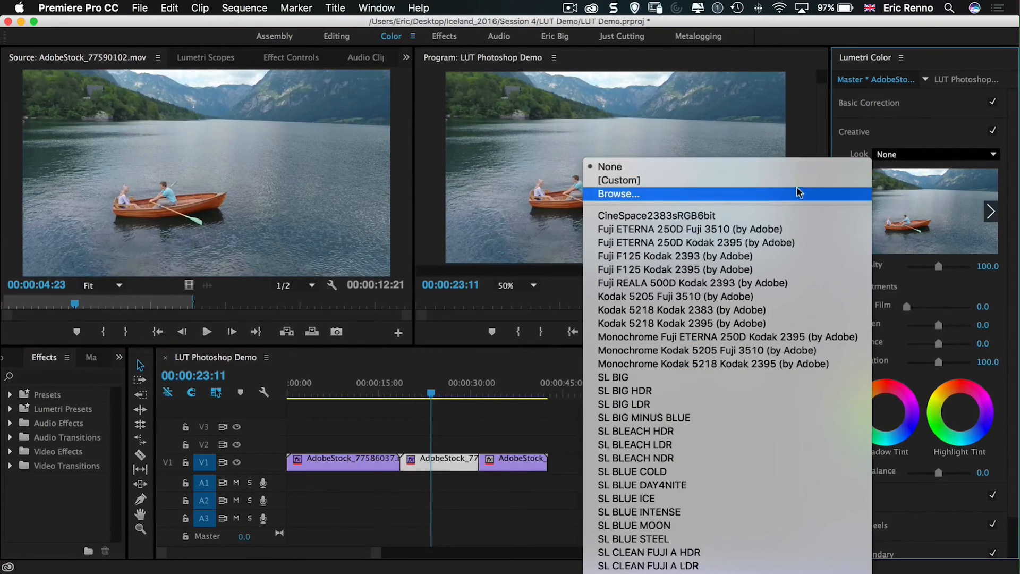
{"action": "left_click", "coordinate": [617, 193]}
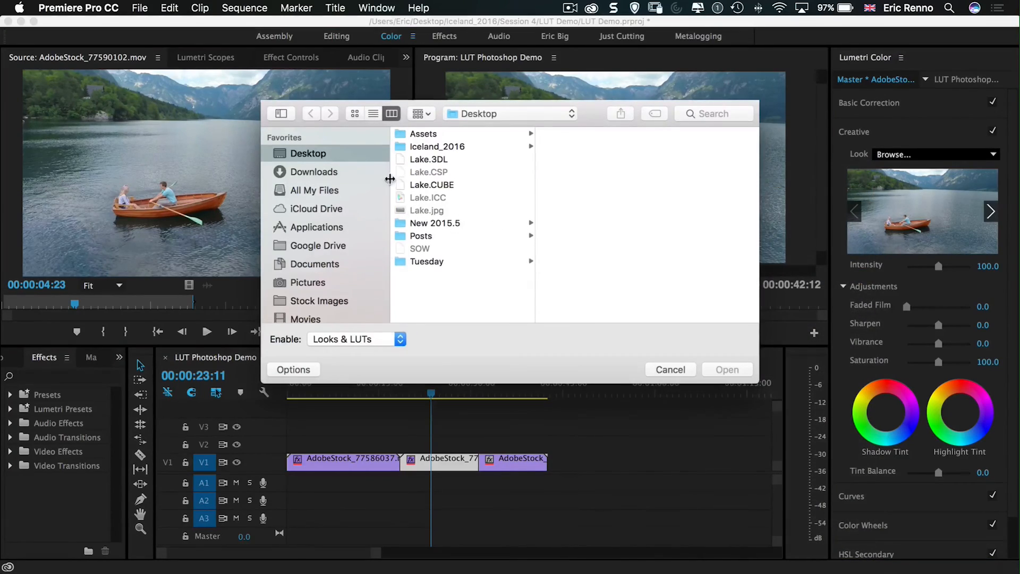
{"action": "left_click", "coordinate": [726, 369]}
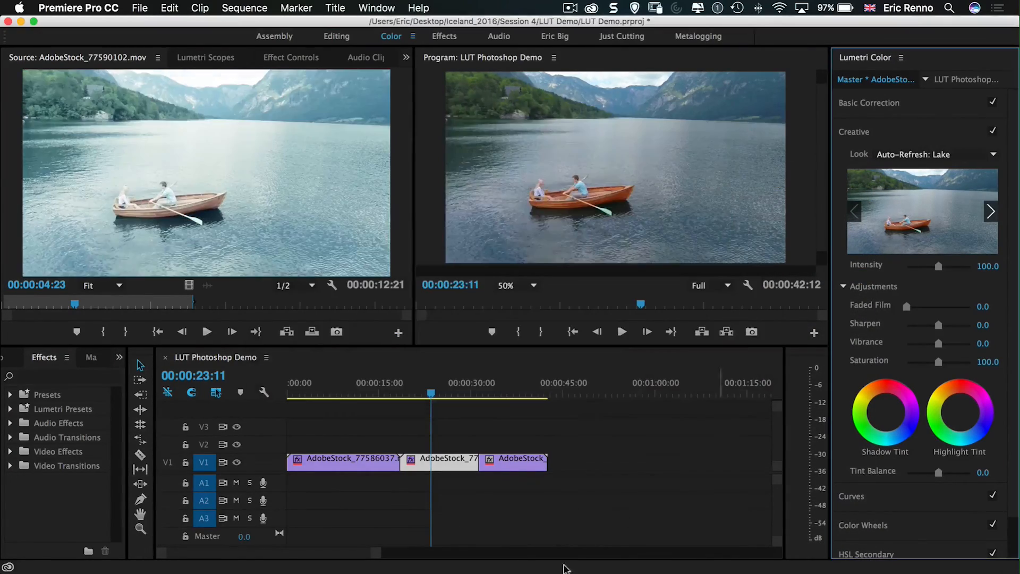